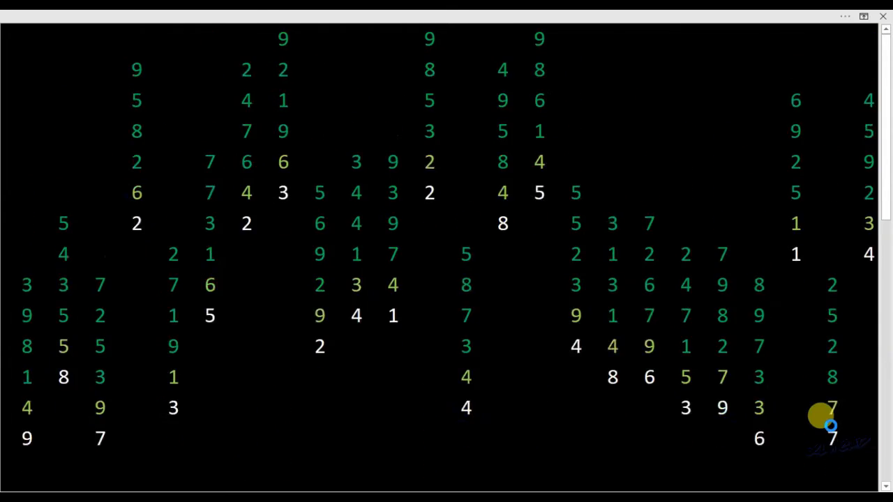
Step: Switch the ribbon display to Show Tabs and Commands so all commands reappear
scroll(down, 3)
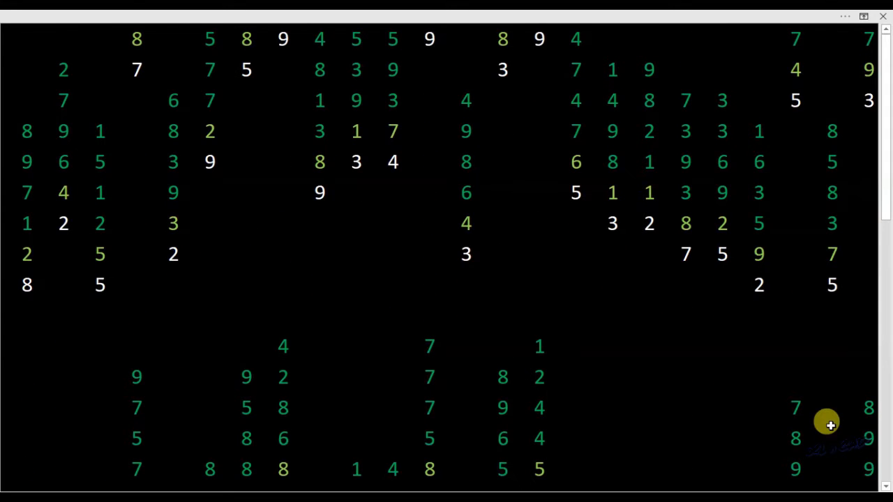
click(863, 16)
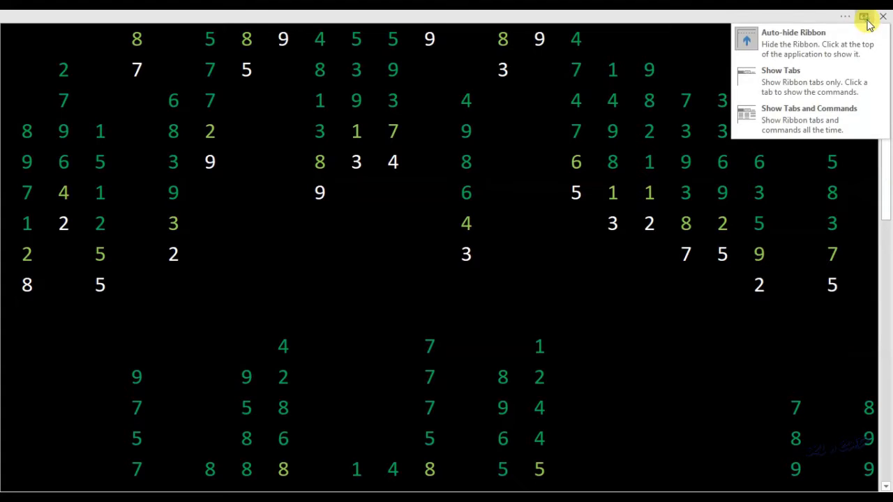
click(808, 108)
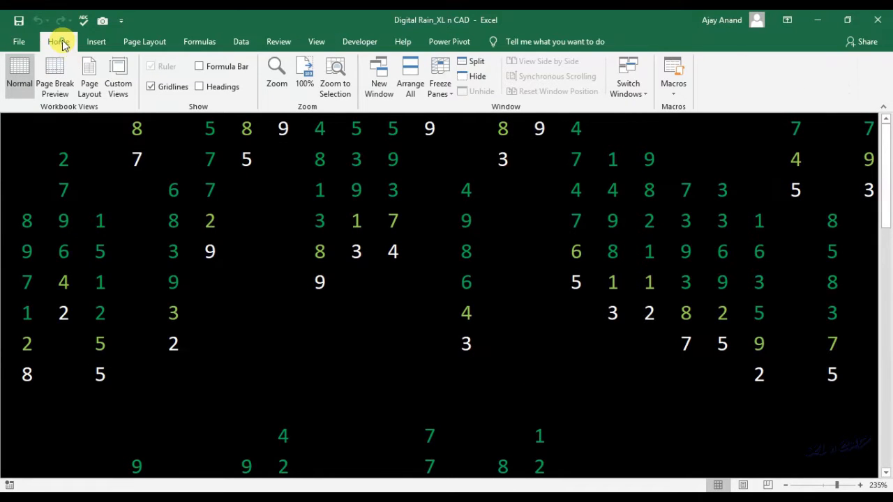
Step: Enter =RANDBETWEEN(1,9) in cell B1 of the blank sheet
click(58, 41)
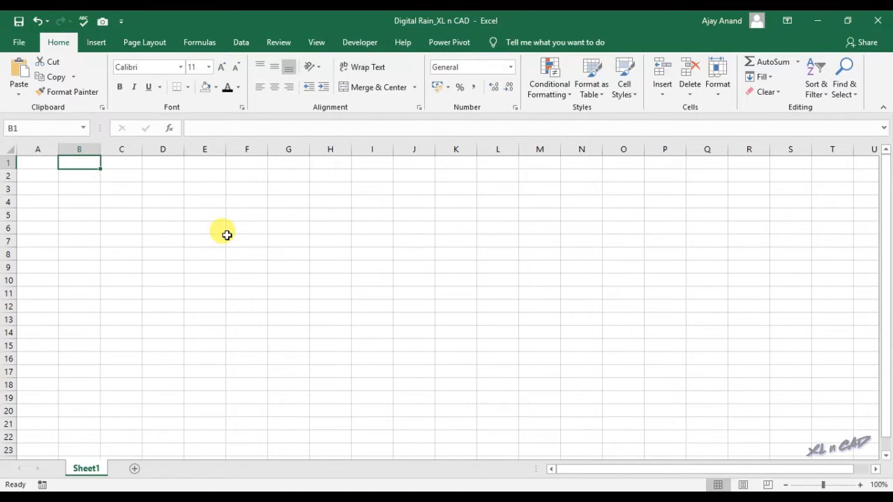
text(=RANDBETW)
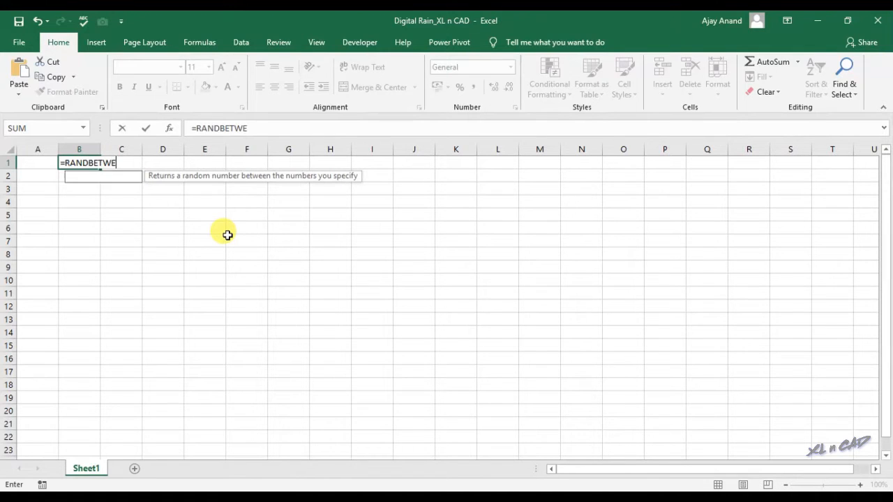
text(EN()
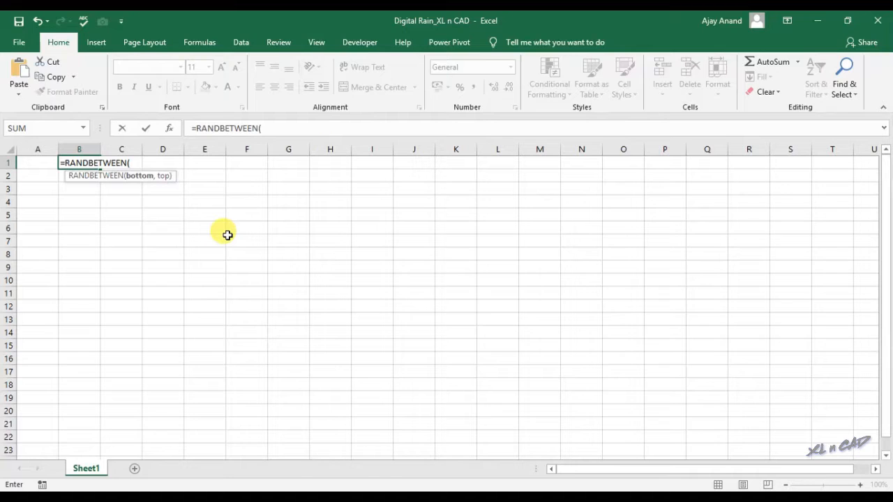
text(1)
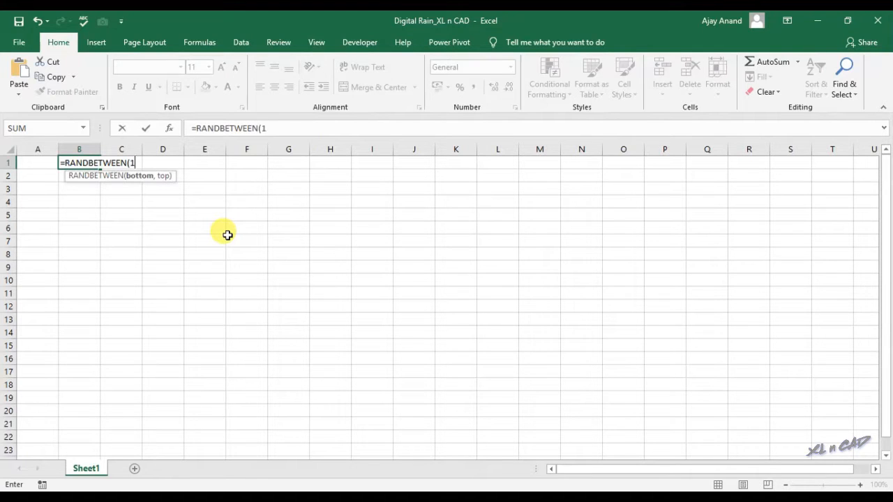
text(,)
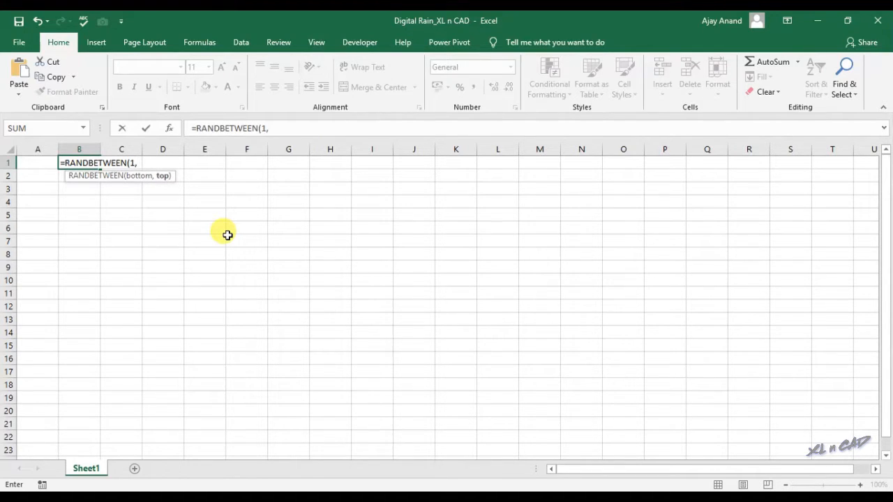
text(9)
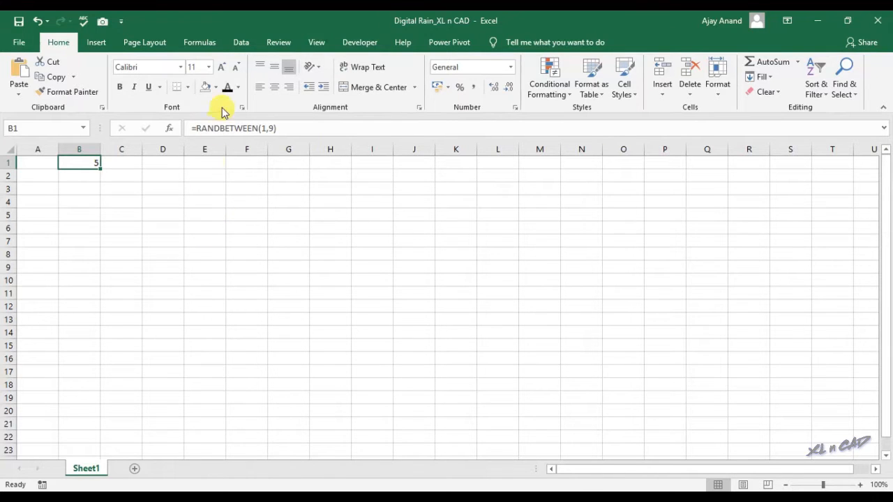
Step: Apply a Black fill colour to cell B1
click(215, 87)
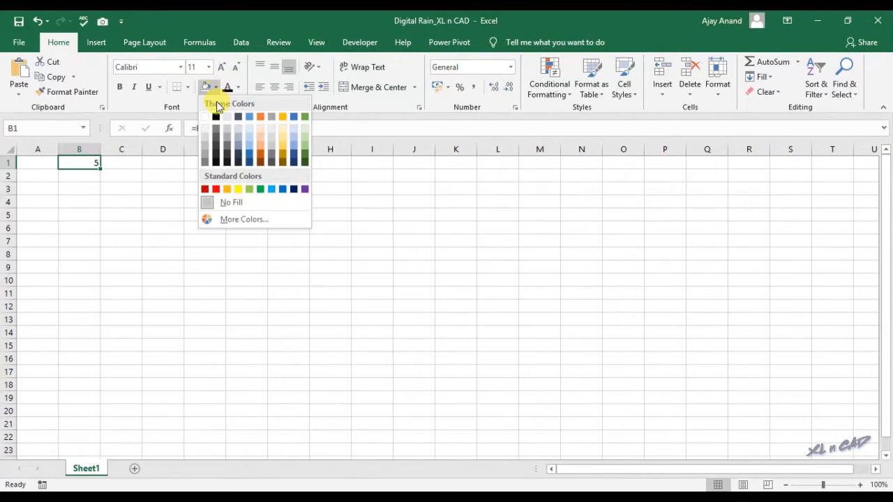
click(216, 117)
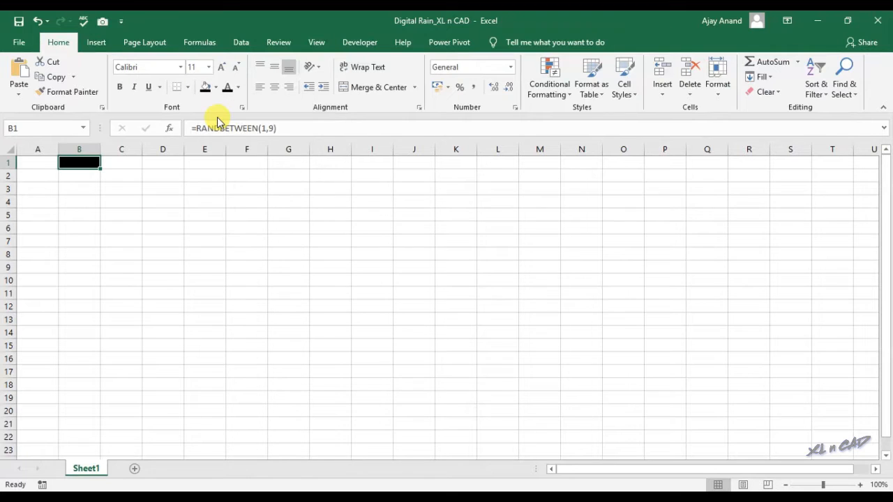
click(237, 87)
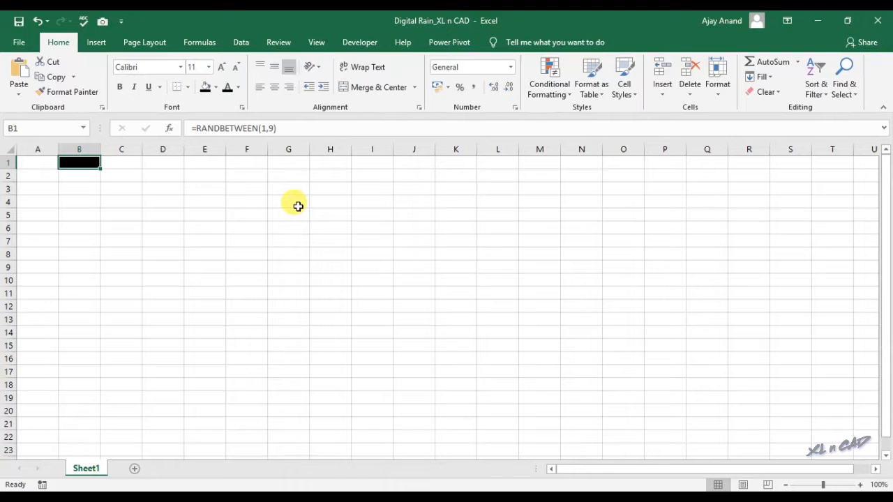
mouse_move(565, 94)
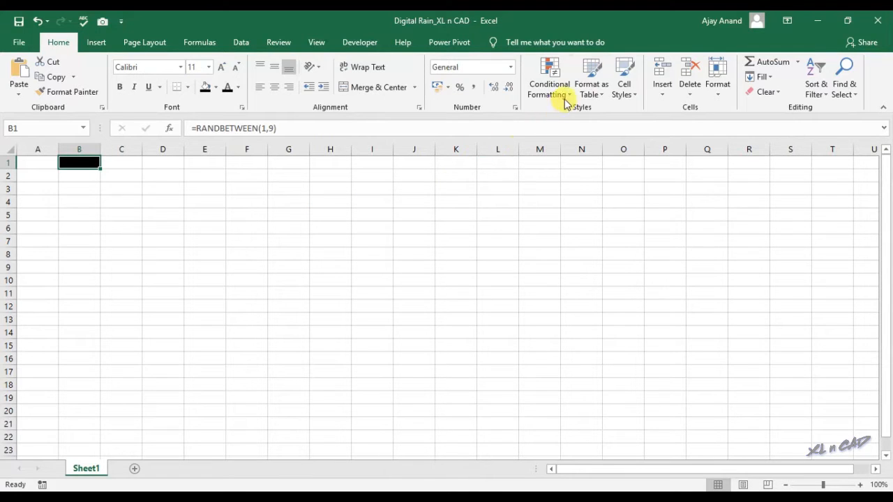
Step: Create a new conditional formatting rule using the formula rule type
click(548, 76)
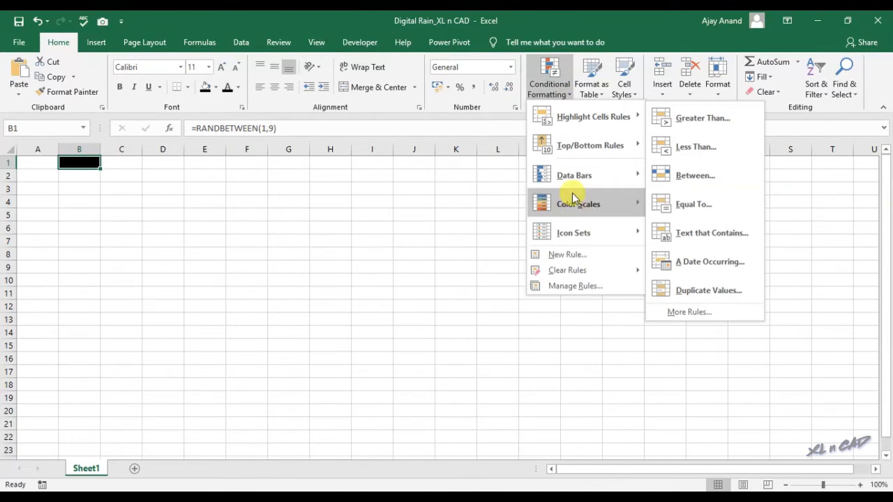
mouse_move(617, 254)
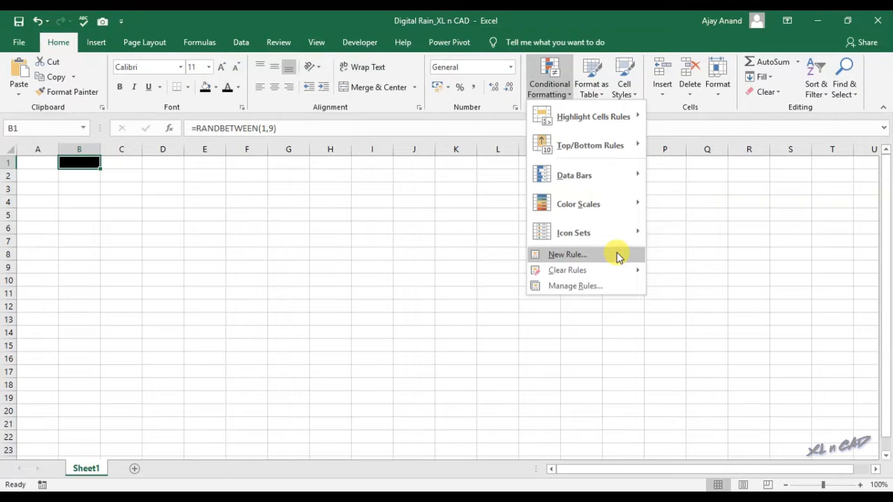
click(567, 254)
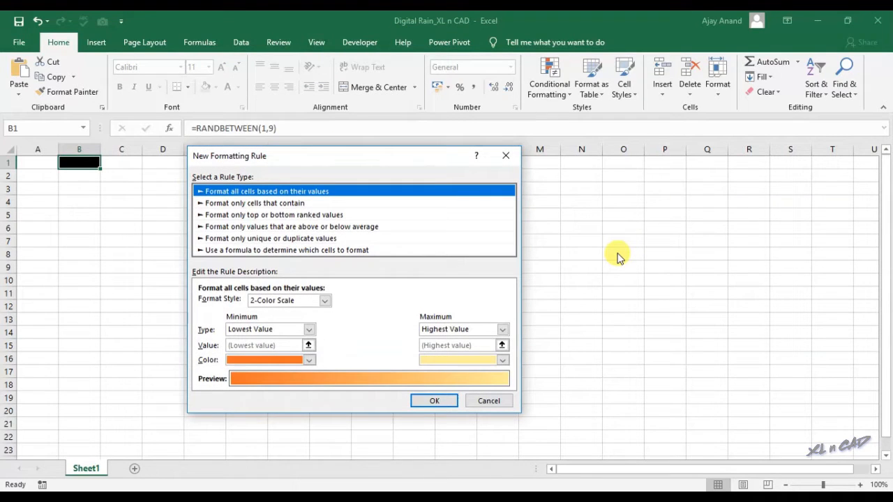
mouse_move(203, 177)
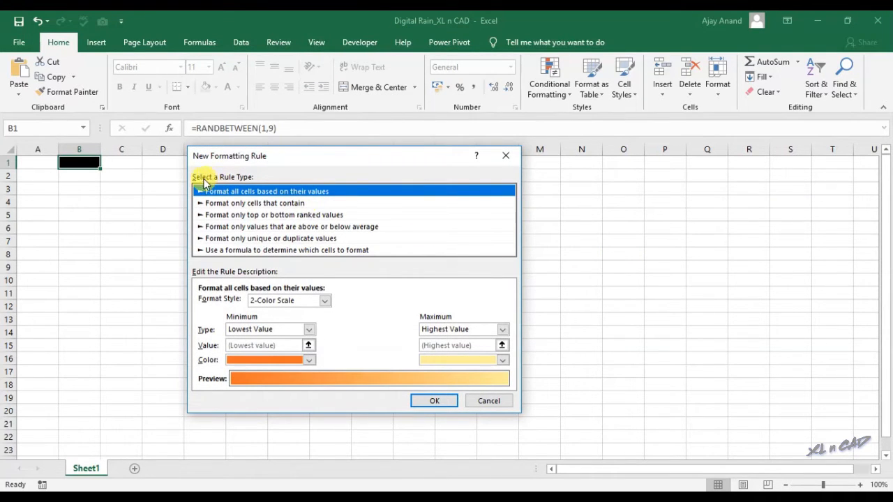
mouse_move(244, 252)
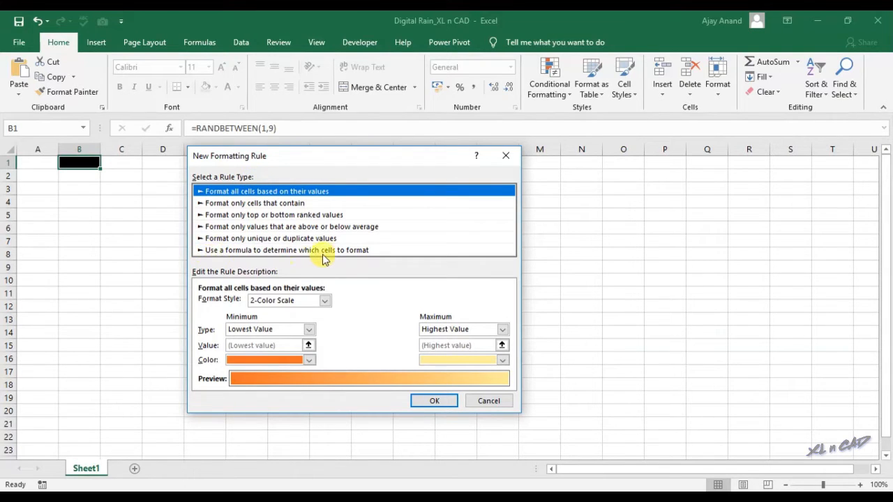
mouse_move(369, 255)
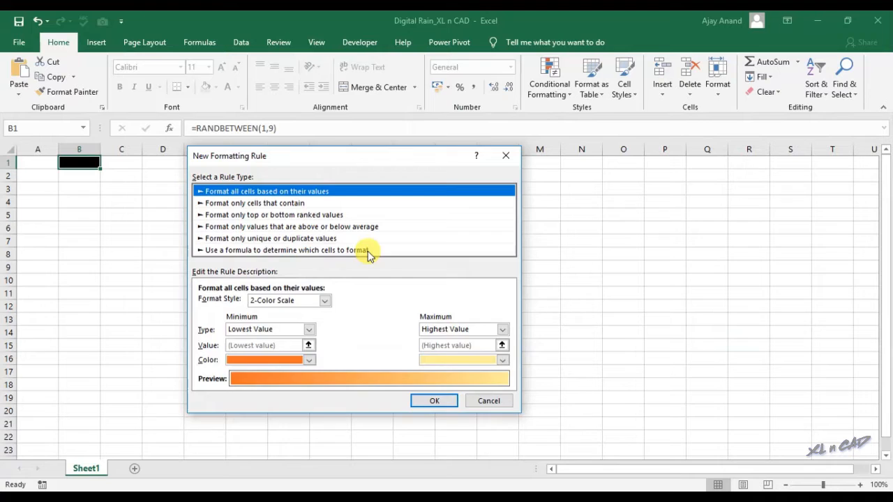
click(288, 250)
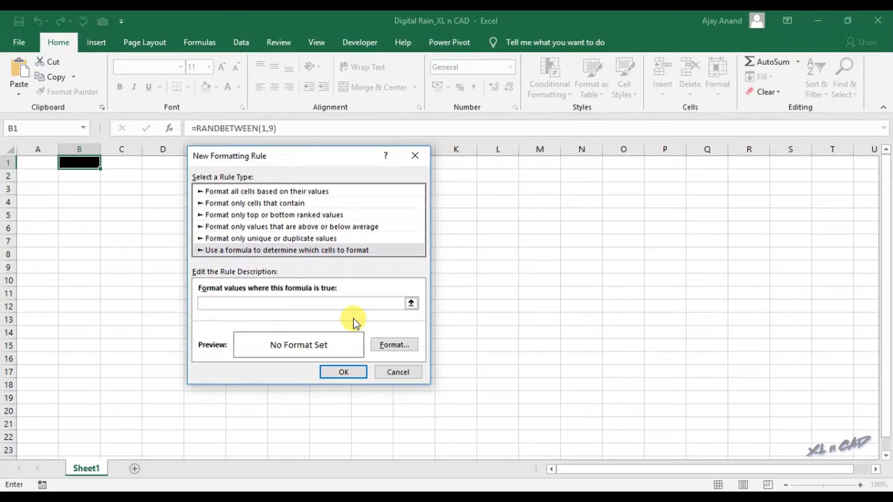
Step: Enter the rule condition =MOD($A$1,15)=MOD(ROW()+B$1,15)
text(=MOD)
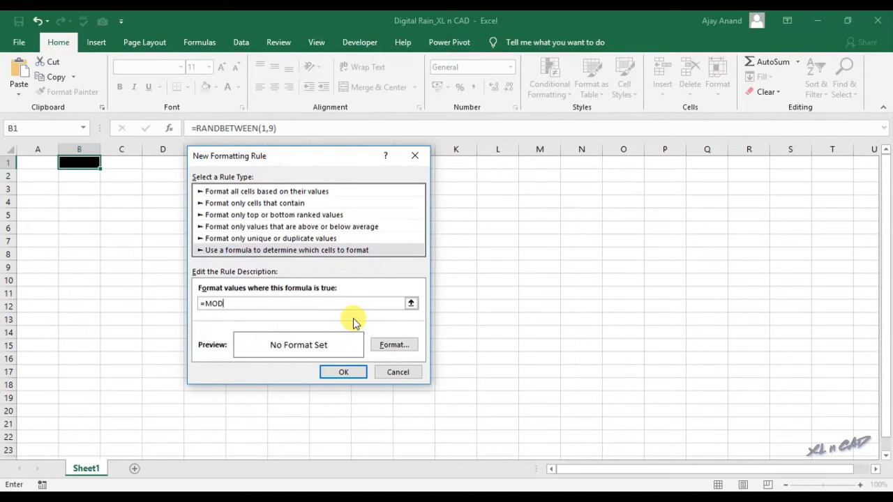
text(()
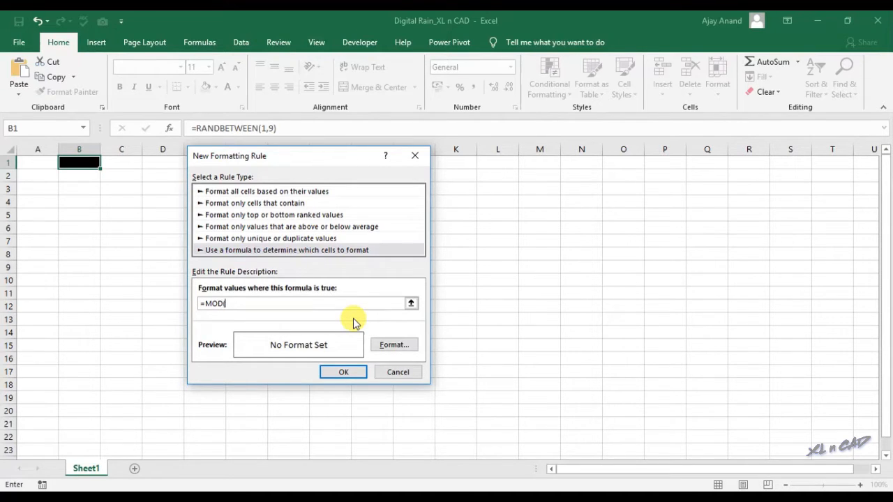
mouse_move(349, 321)
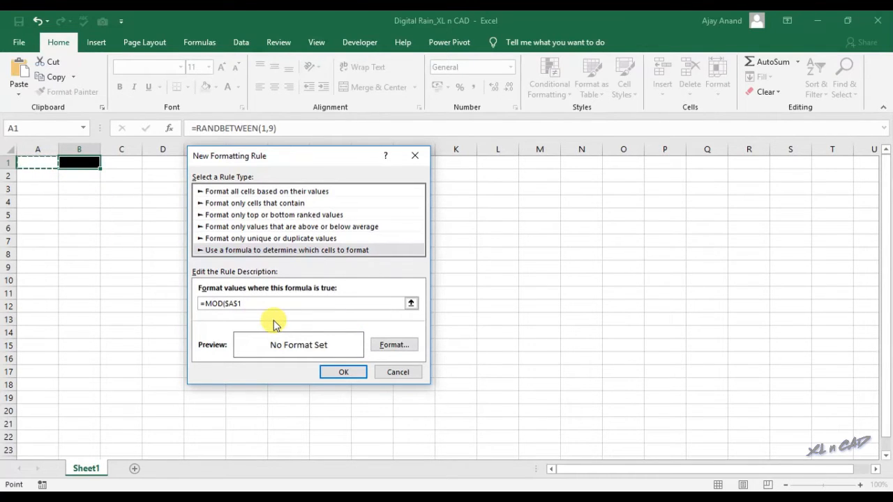
text(,15))
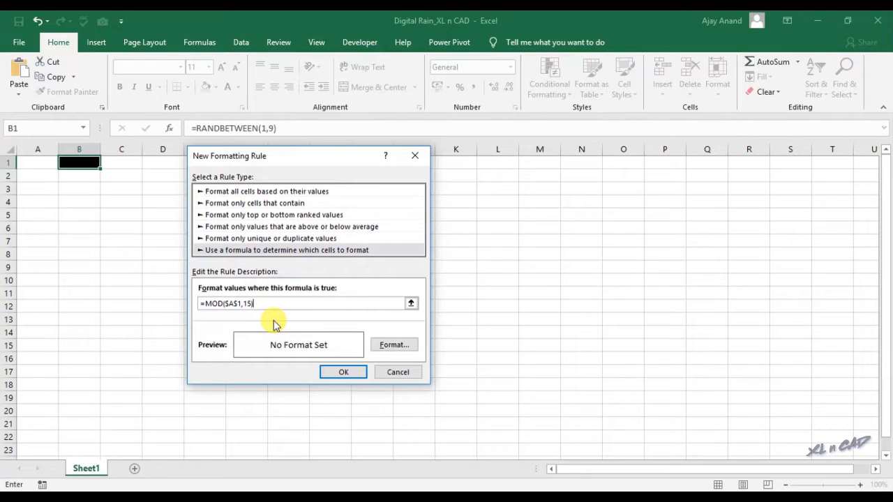
text(=)
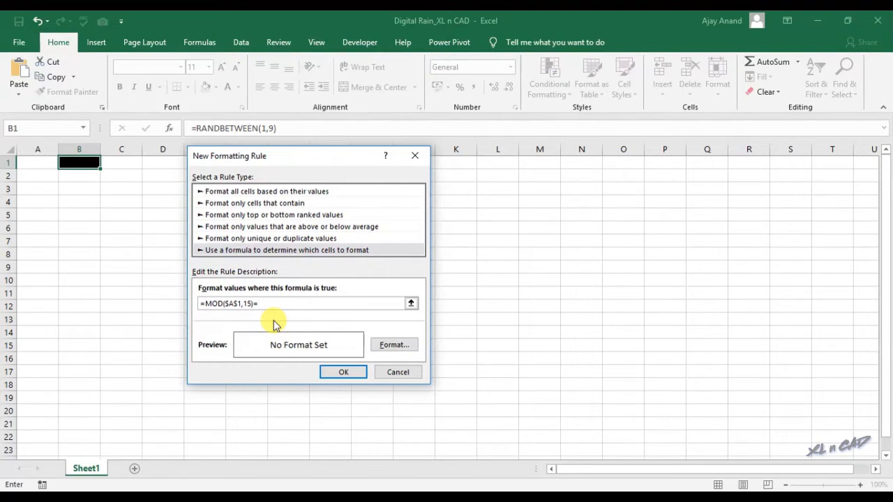
text(MOD)
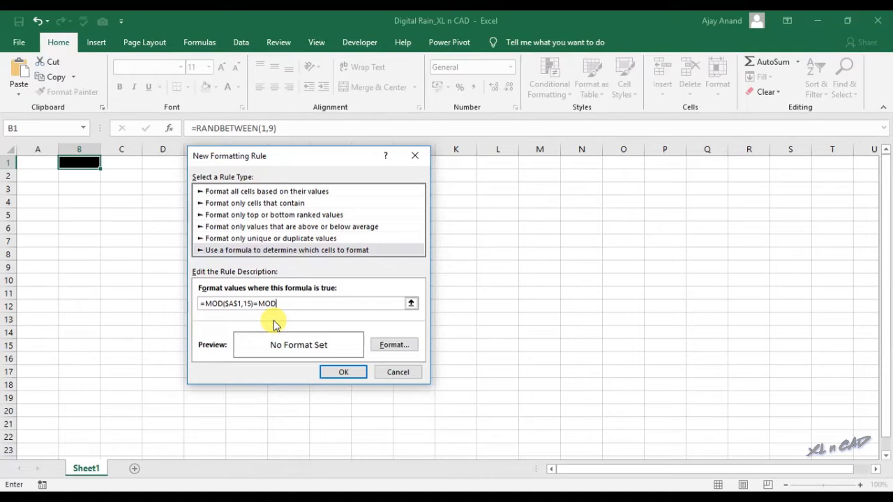
text((ROW)
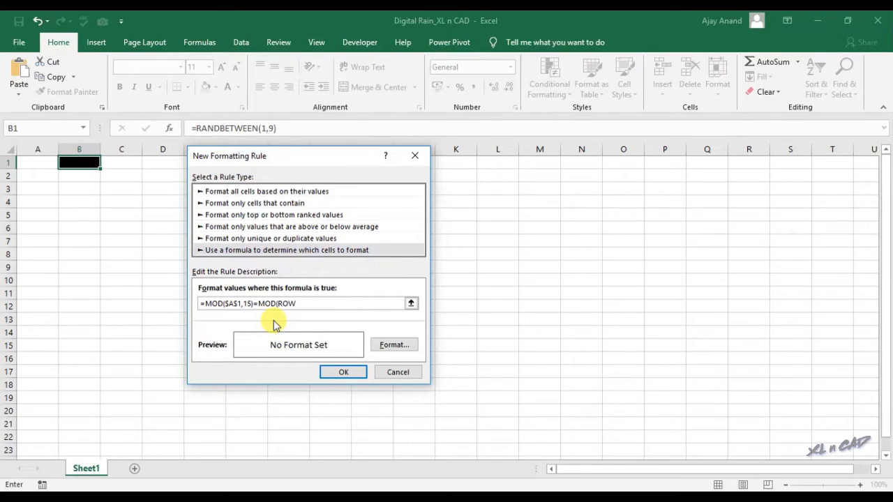
text()+)
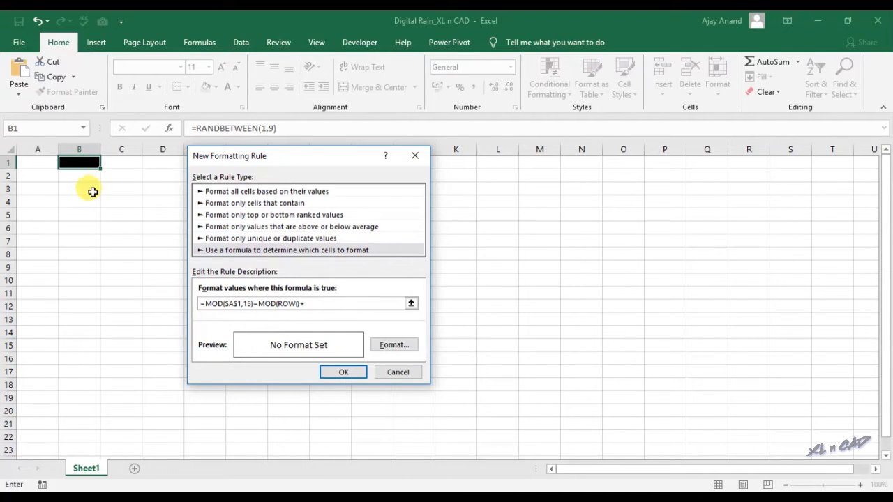
click(78, 162)
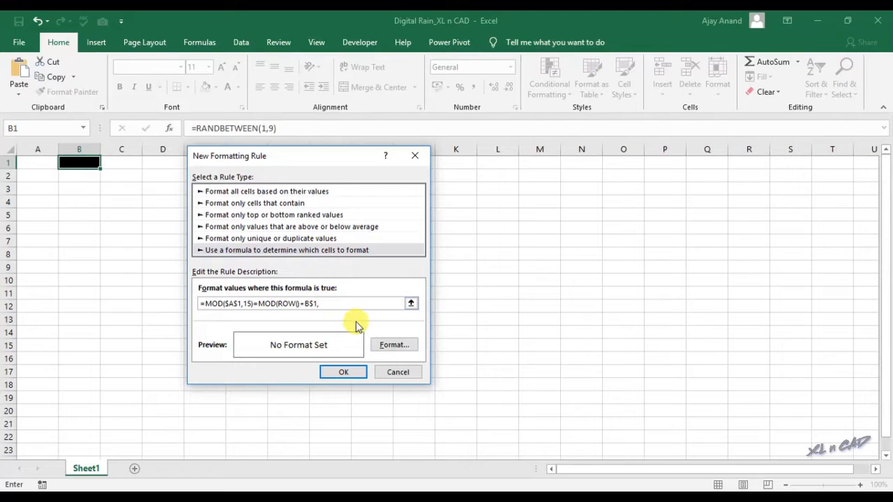
text(15))
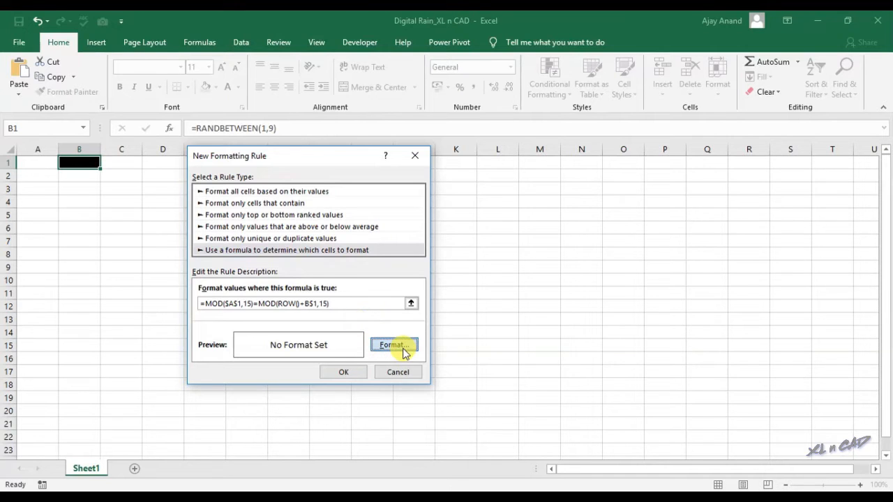
Step: Set the rule's font colour, copy its formula, and save the rule
click(393, 344)
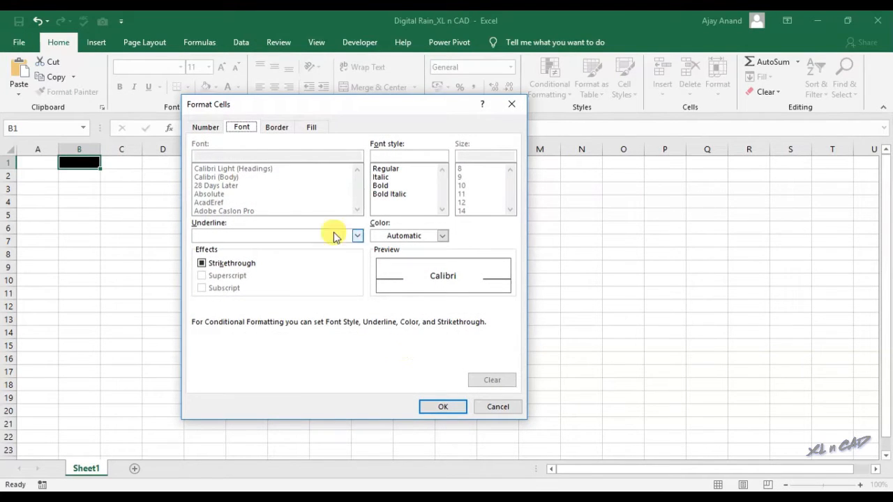
click(442, 235)
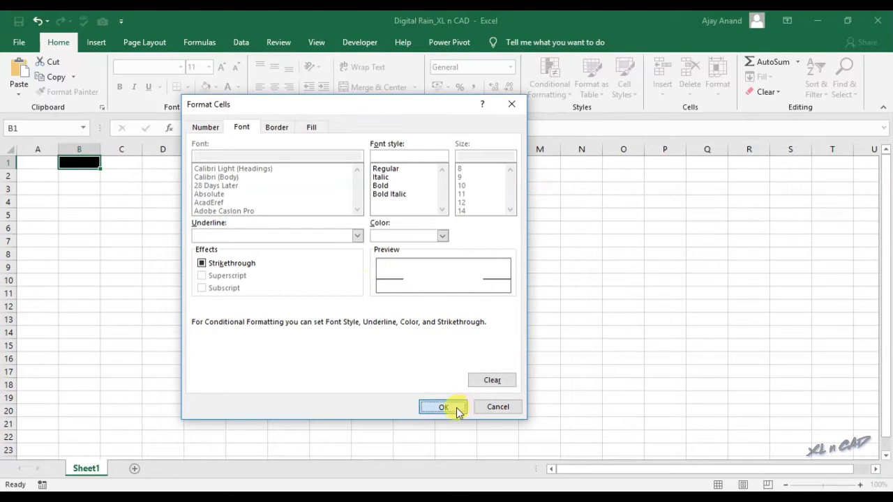
click(440, 407)
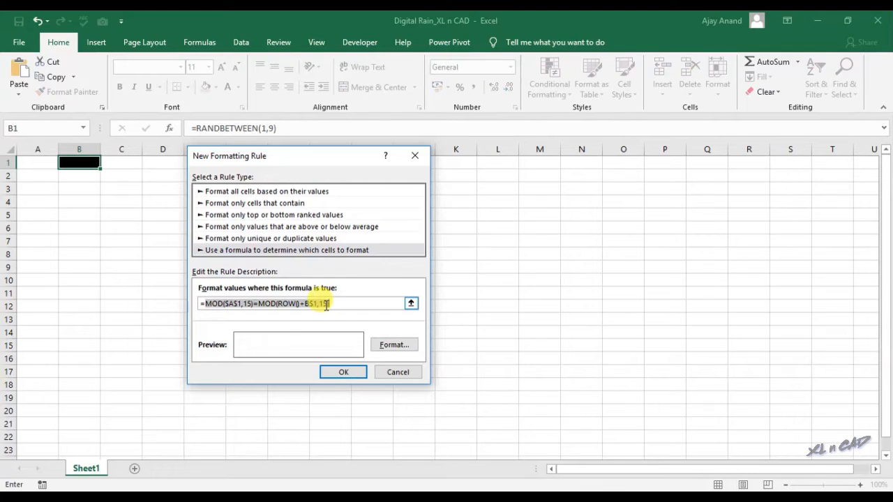
right_click(325, 303)
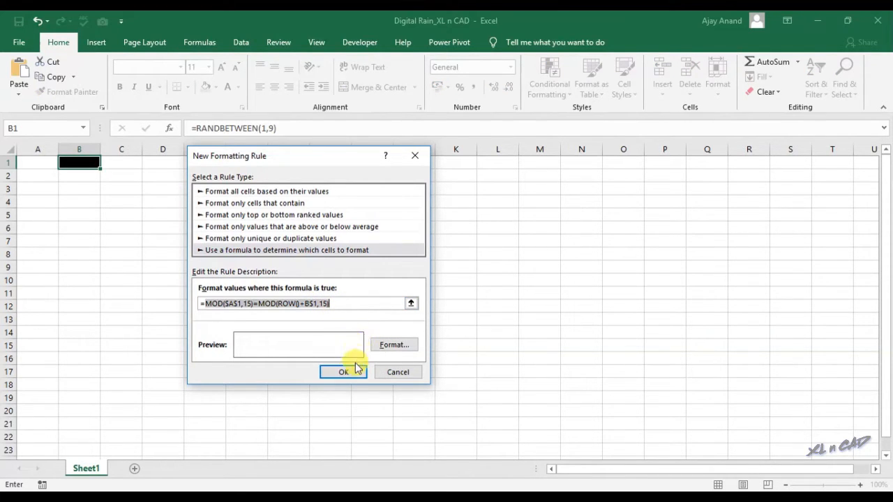
click(342, 372)
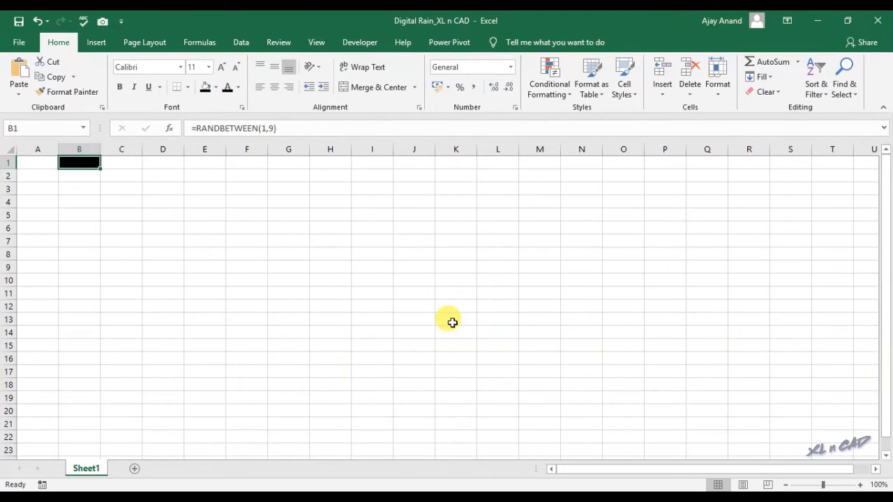
Step: Start a new formula rule by pasting the copied MOD formula, edited to B$1+1
click(548, 77)
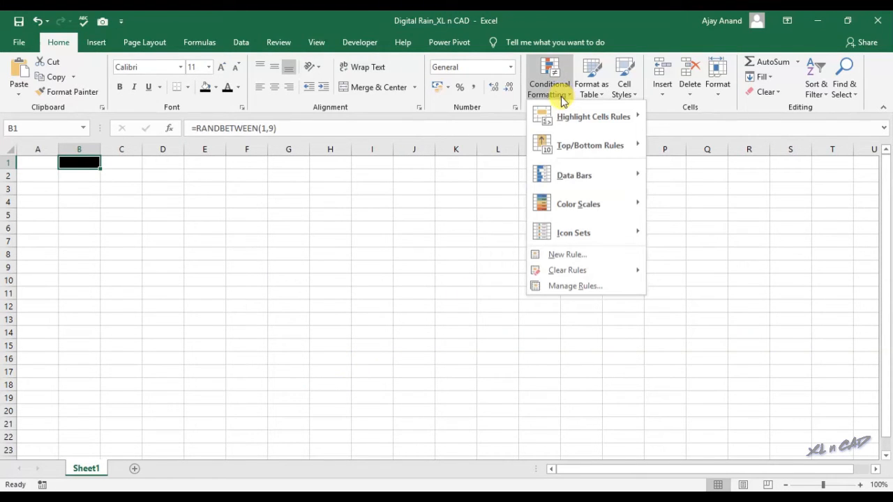
click(567, 253)
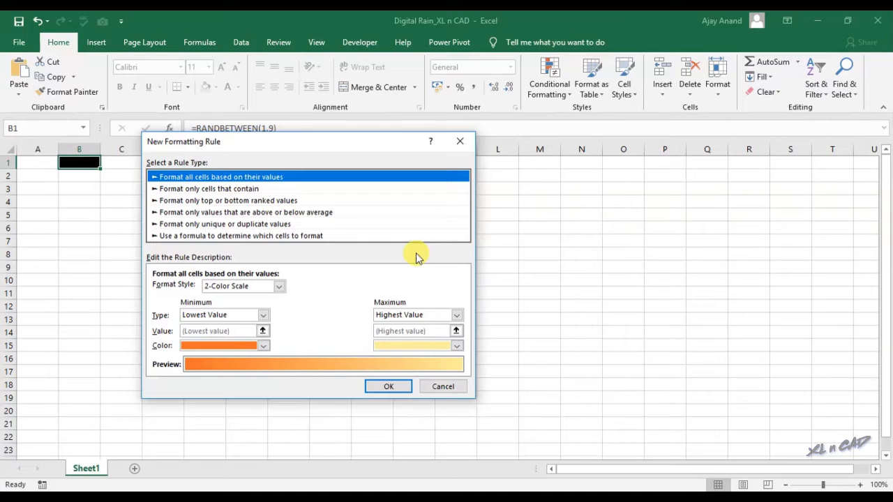
mouse_move(227, 242)
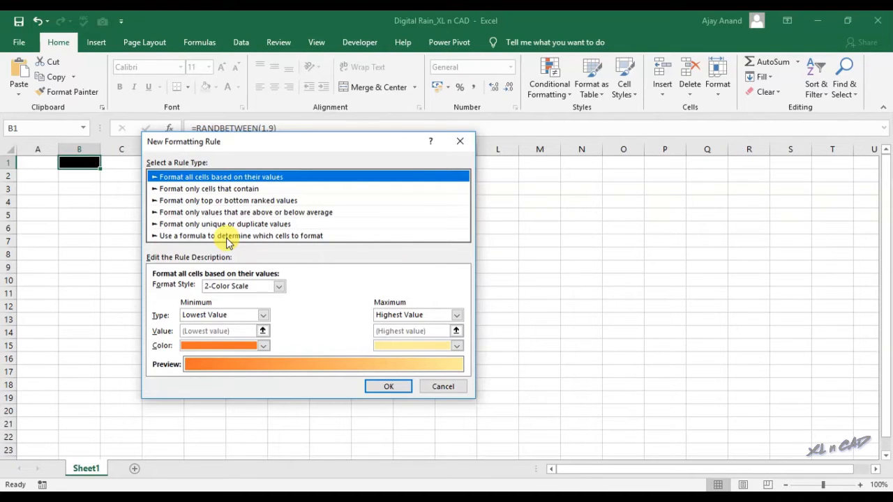
click(240, 235)
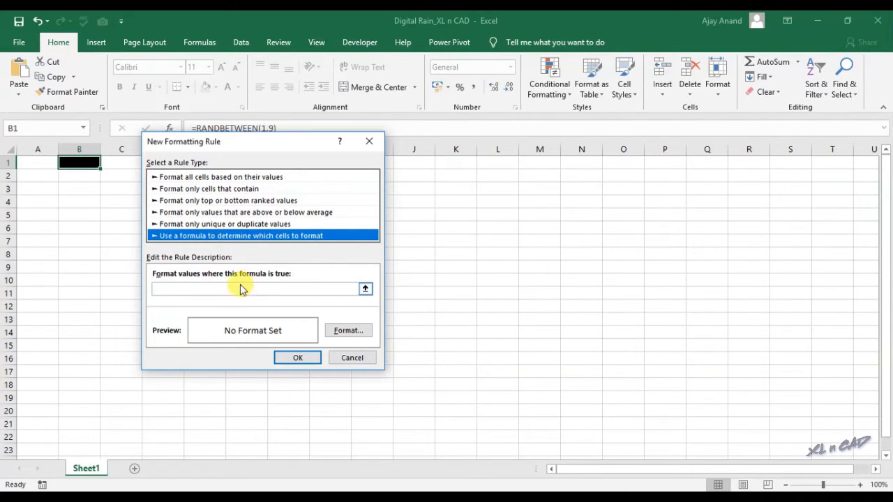
text(=)
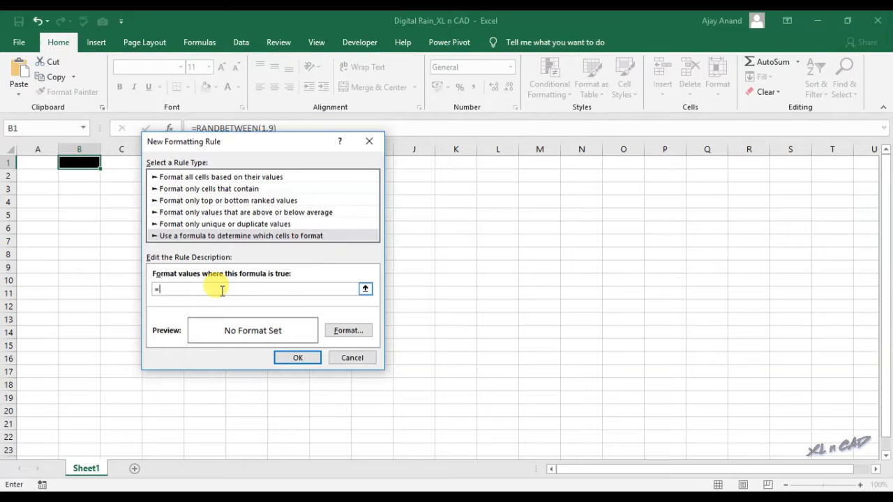
right_click(221, 289)
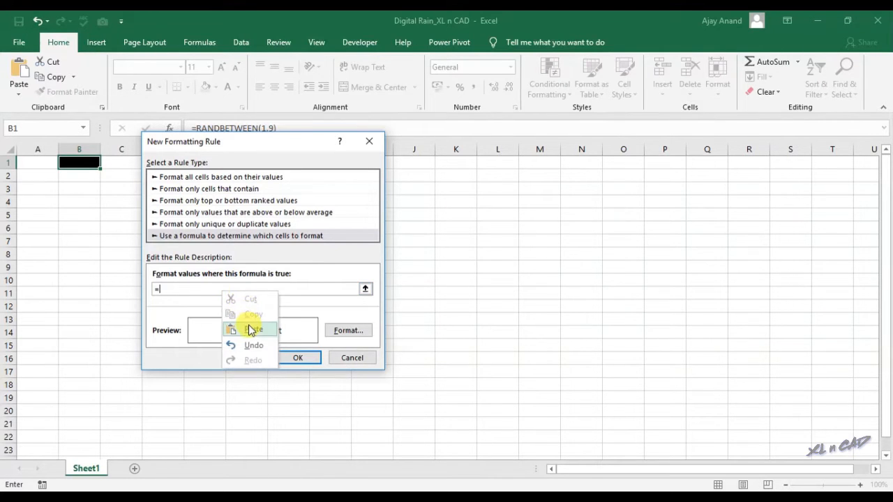
click(252, 329)
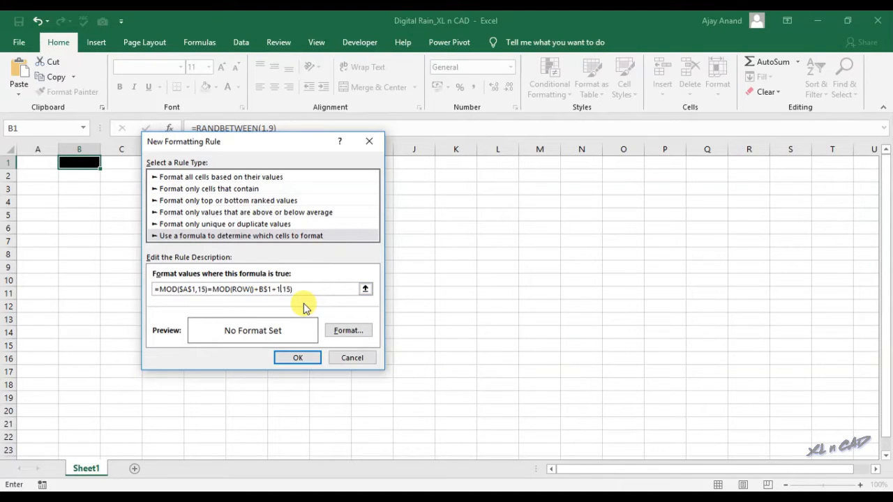
Step: Give the rule a green font and save it
click(347, 330)
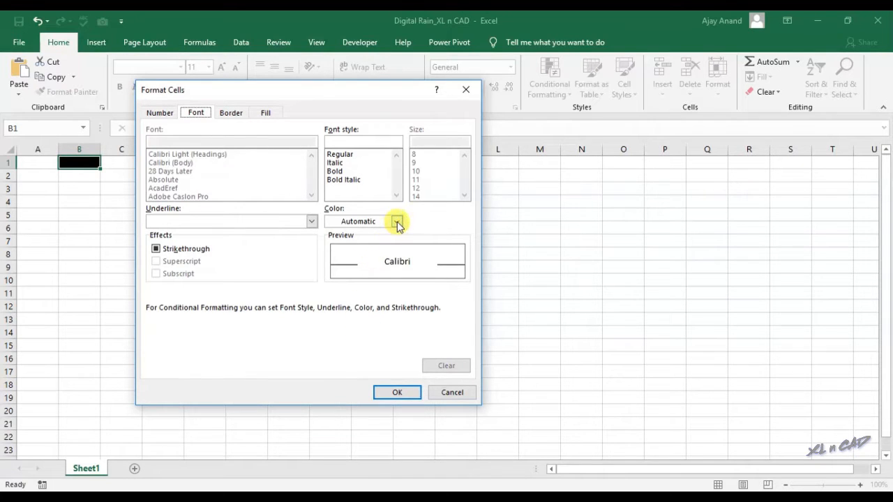
click(397, 221)
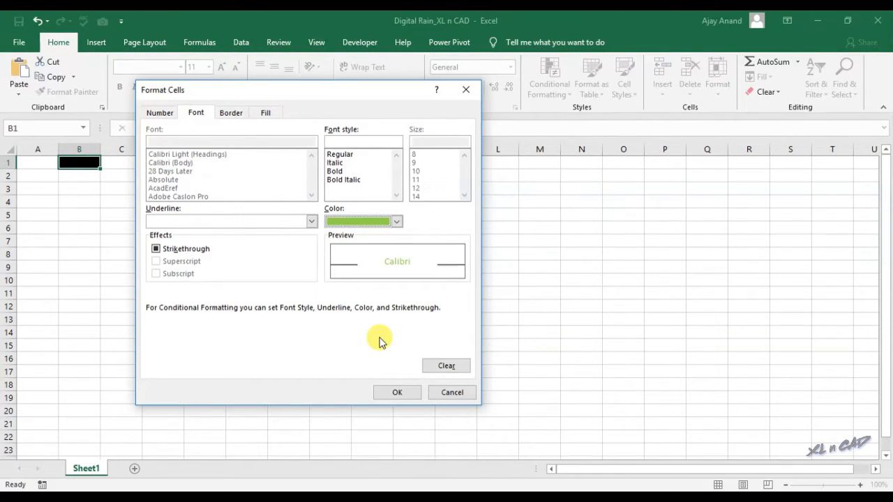
click(397, 391)
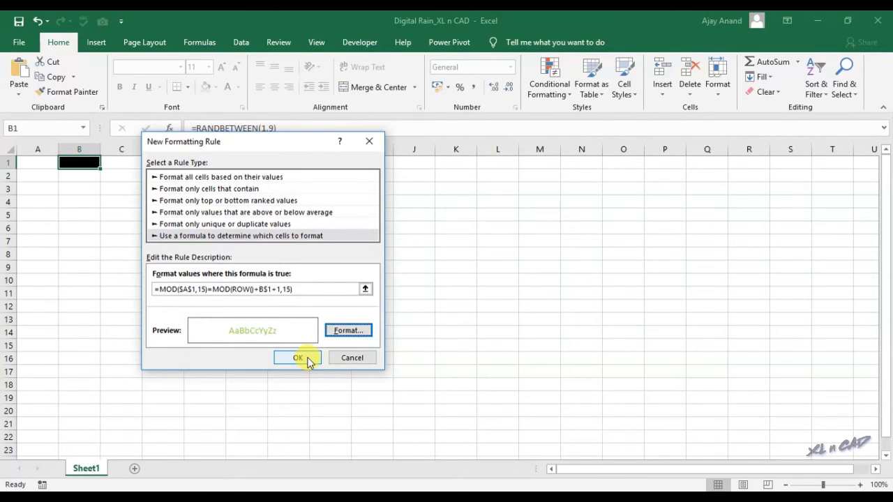
click(298, 357)
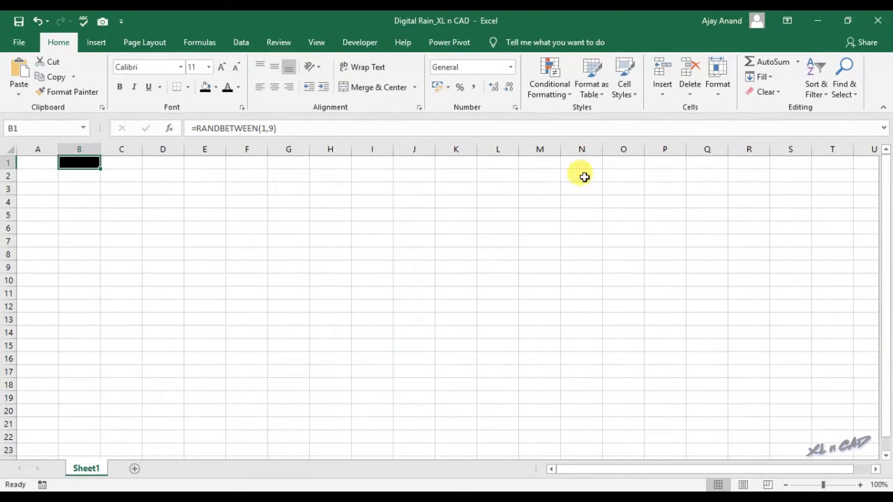
Step: Start another formula-based conditional formatting rule
click(548, 76)
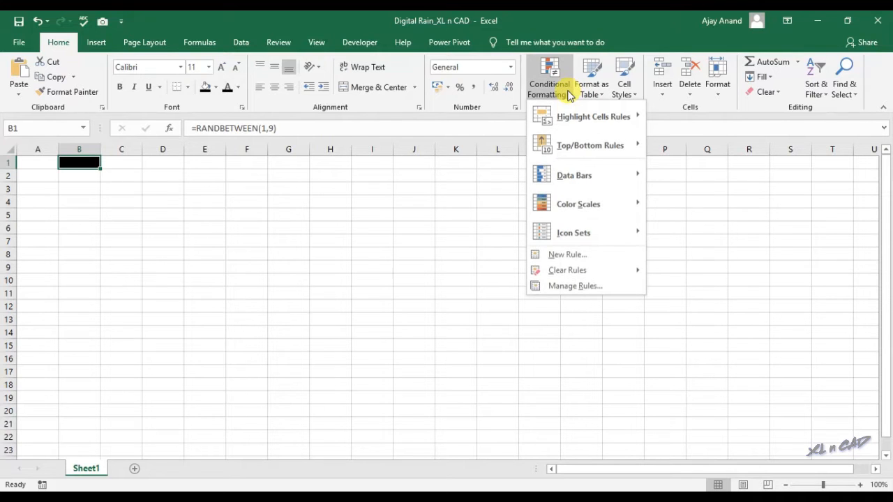
click(567, 254)
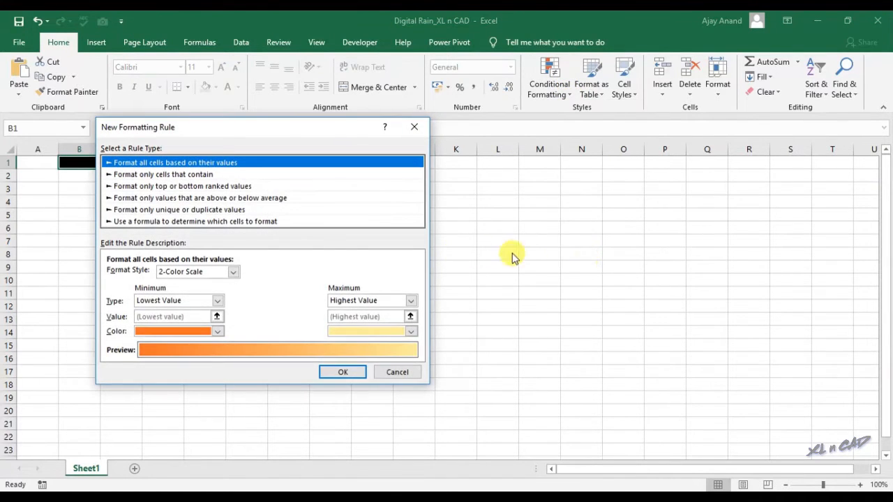
click(195, 221)
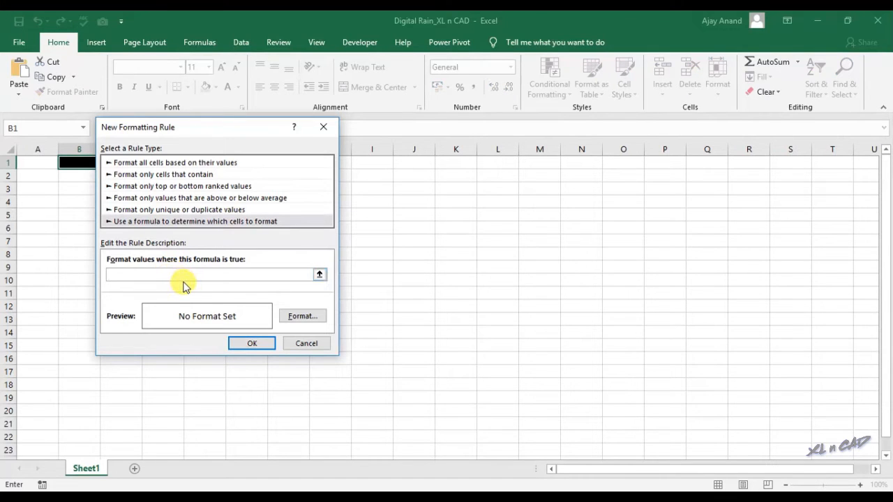
Step: Build an OR formula of pasted MOD conditions with row offsets through +5, green font, and save
text(=OR)
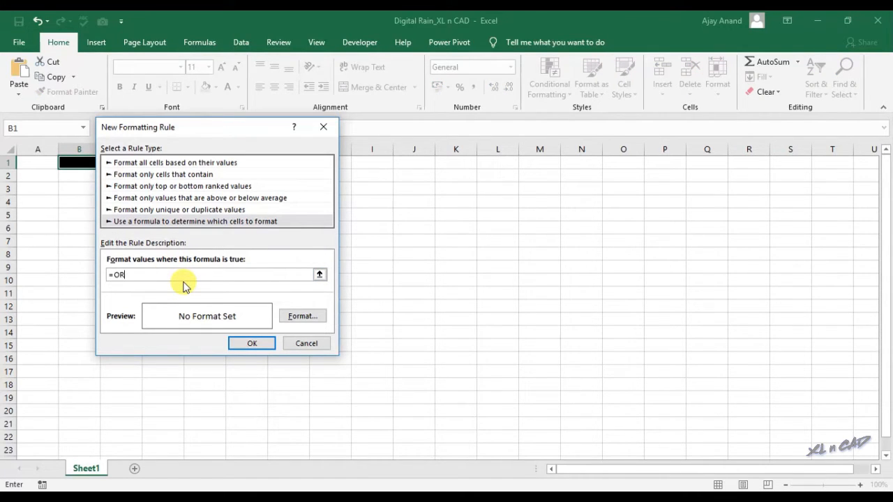
text(()
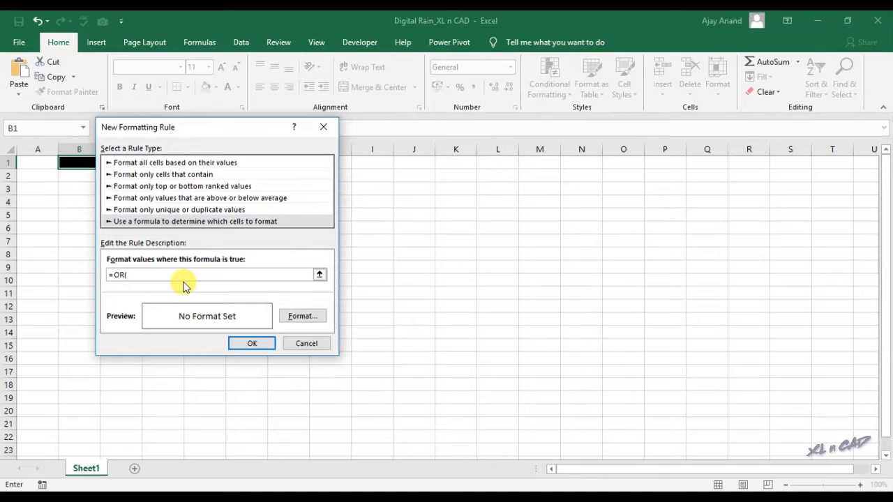
right_click(188, 279)
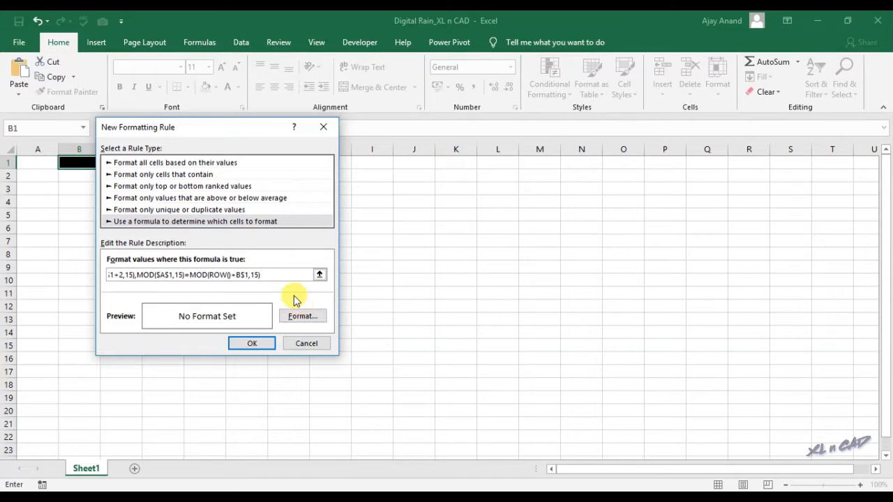
mouse_move(263, 291)
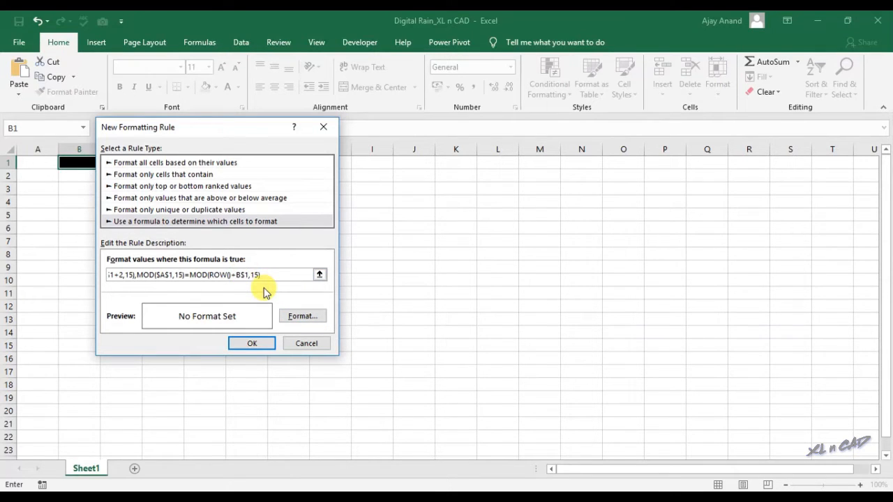
text(+3)
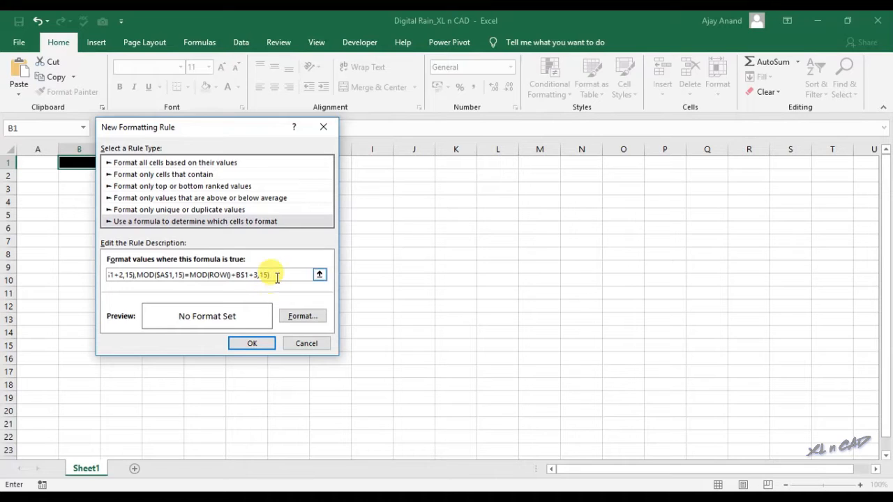
right_click(269, 275)
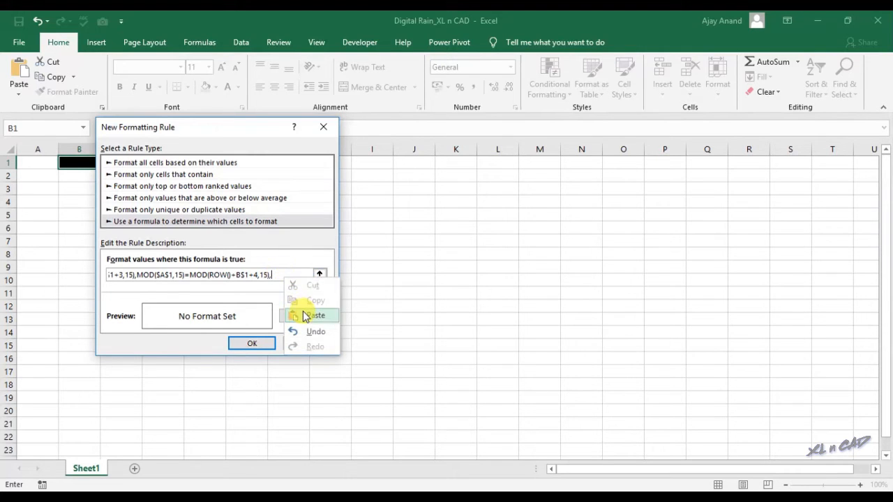
click(316, 316)
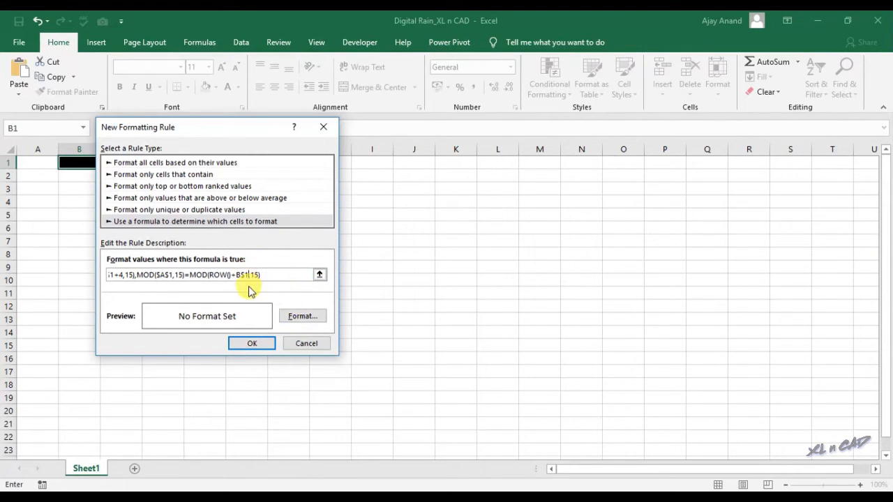
text(-5)
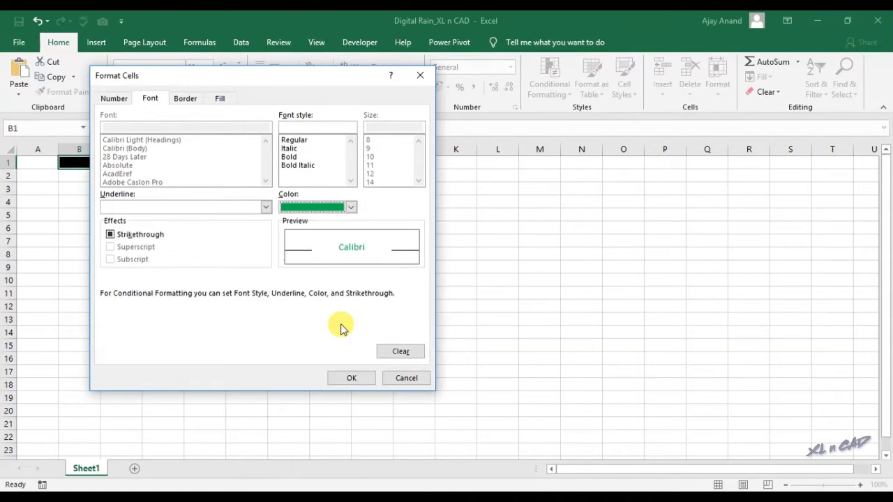
click(351, 377)
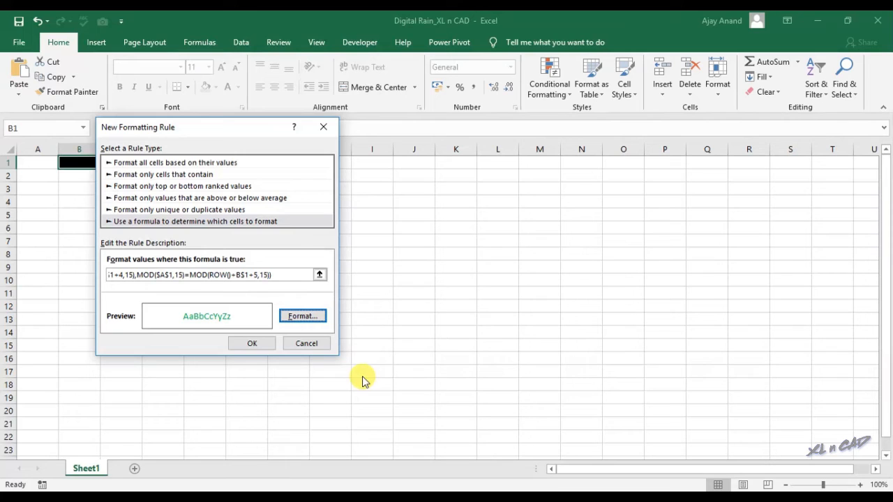
click(251, 342)
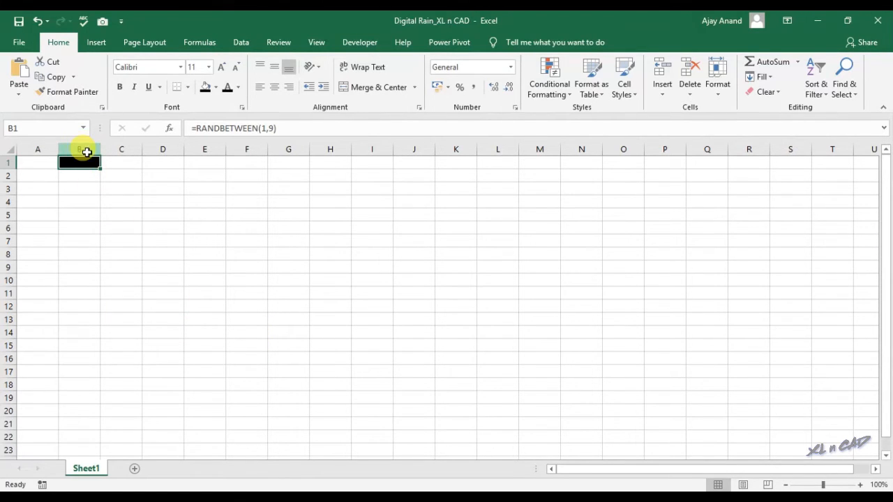
Step: Narrow the columns, copy B1, and paste it across a large block
click(79, 149)
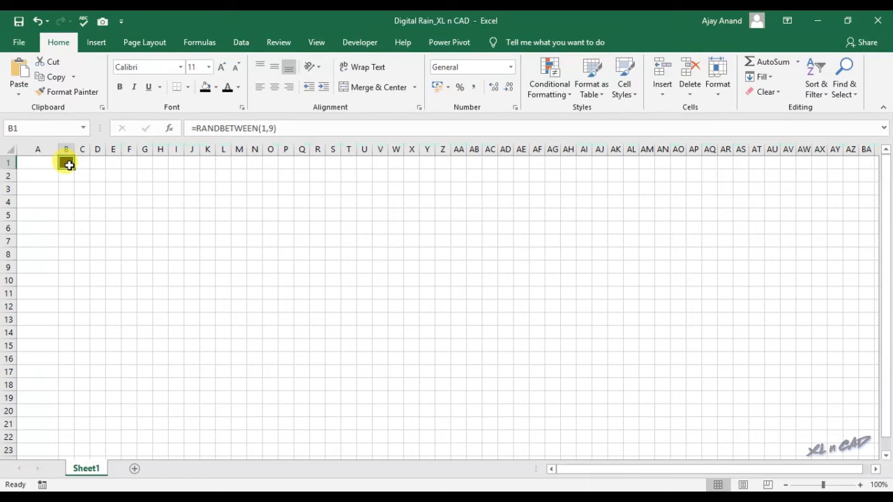
key(ctrl+c)
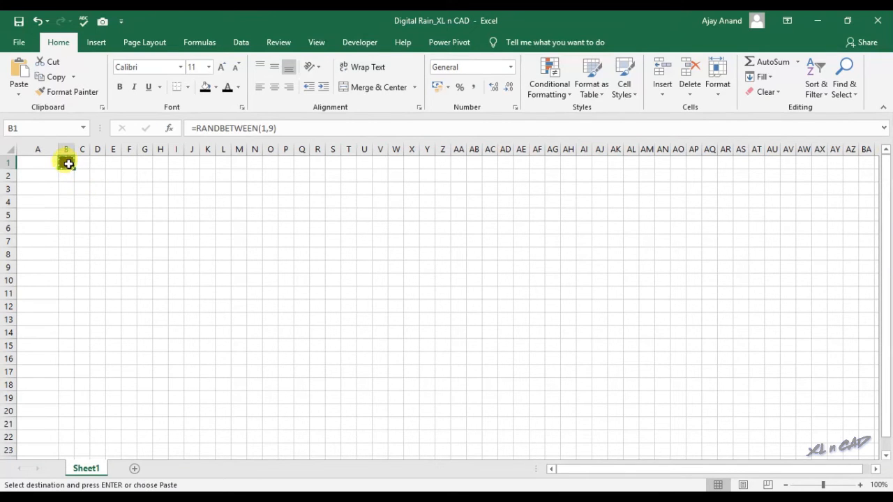
drag(66, 163, 436, 411)
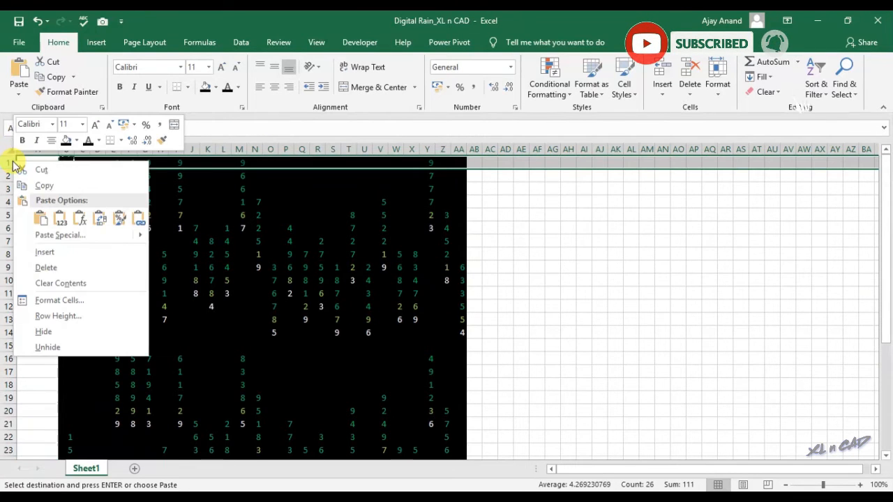
Step: Paste row 1 back as plain values
click(44, 252)
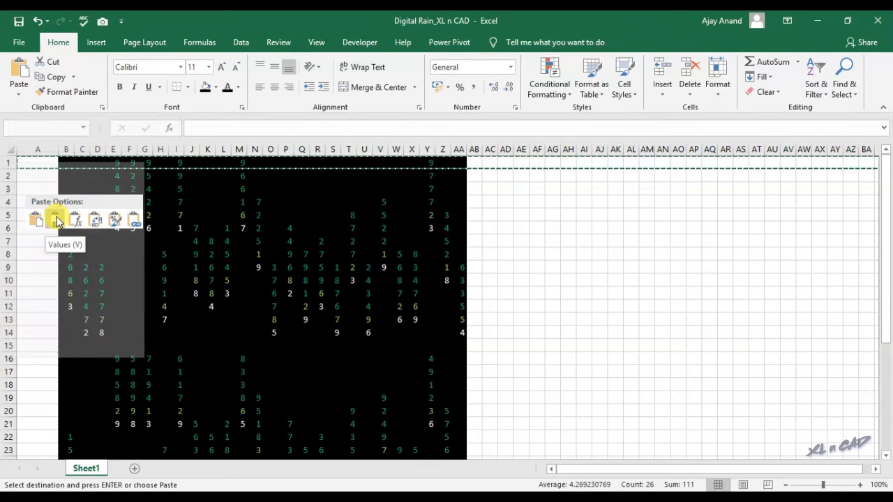
click(55, 218)
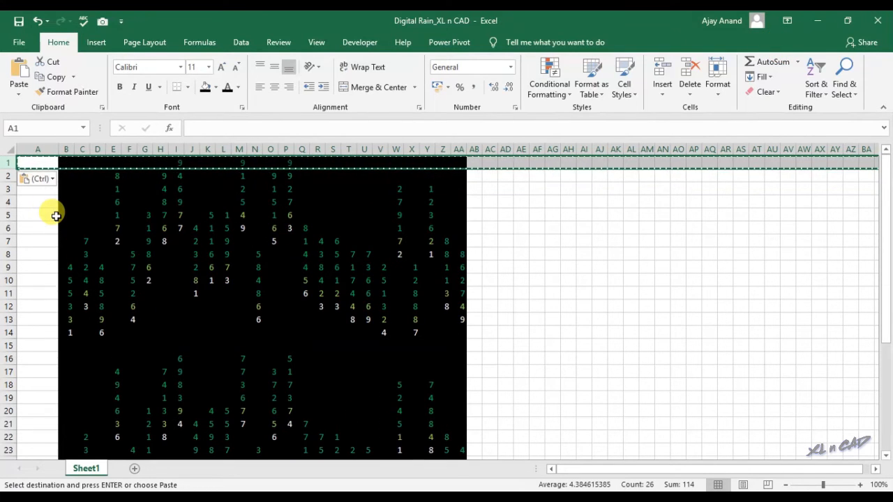
mouse_move(571, 248)
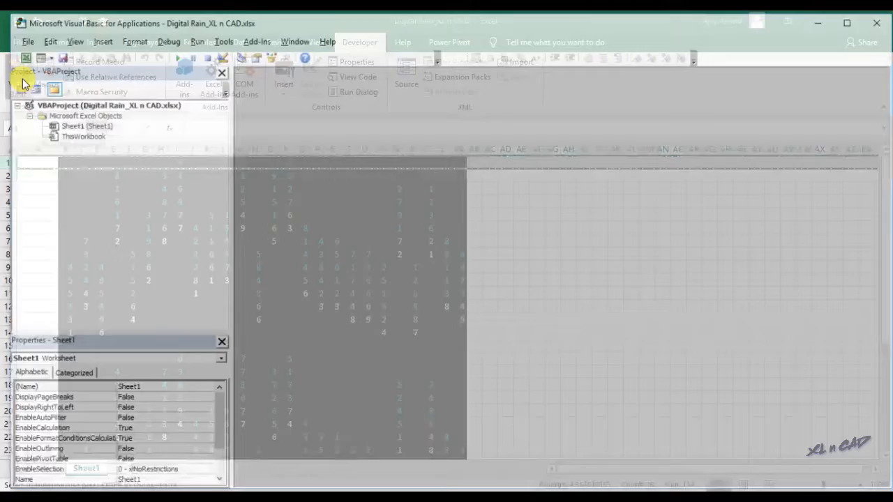
Step: Insert a module declaring PtrSafe Sub Sleep from kernel32 with ByVal dwMilliseconds As Long
right_click(79, 135)
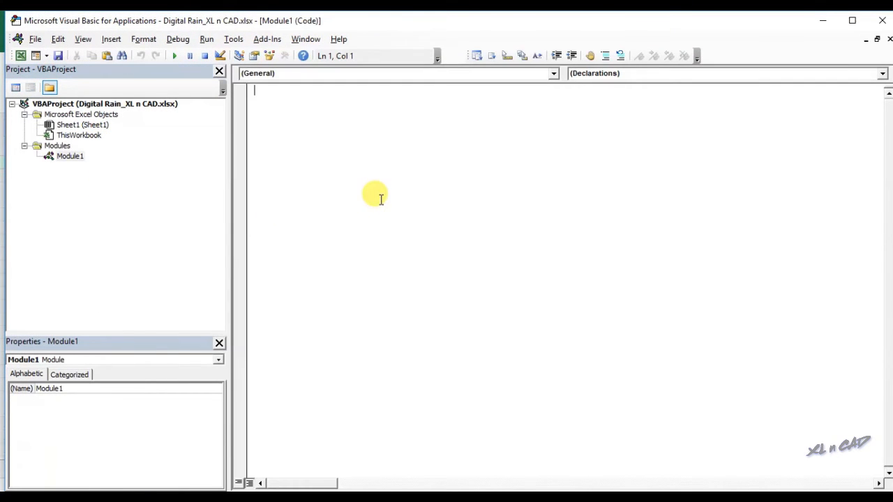
text(Publ)
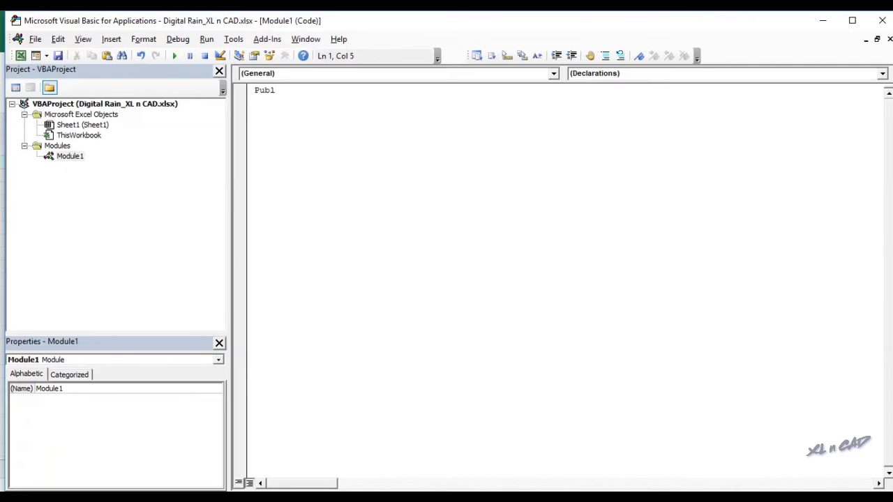
text(ic De)
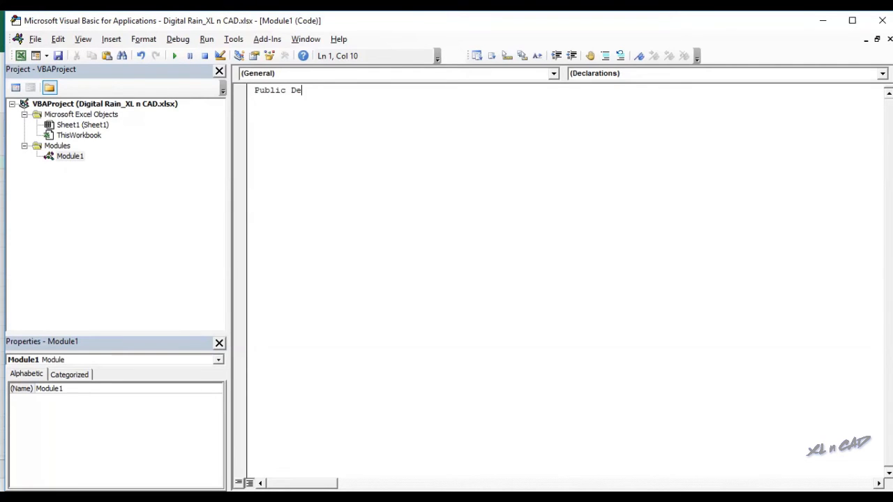
text(clare)
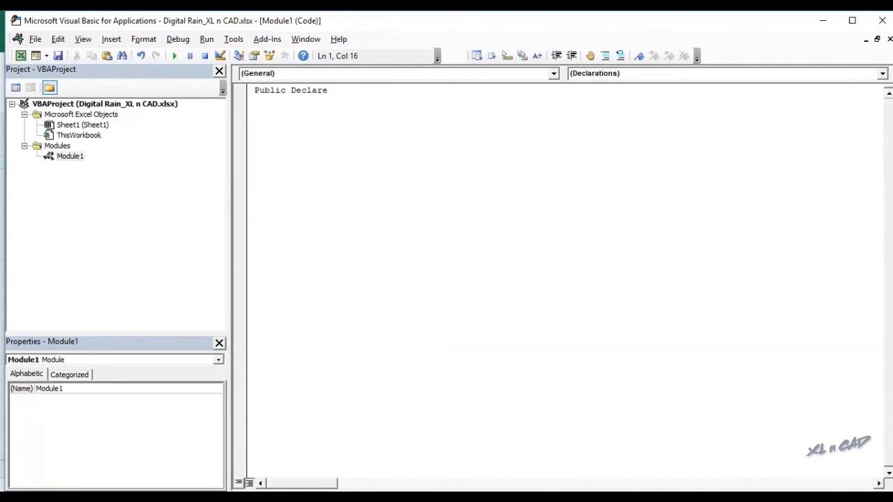
text(Ptrsafe S)
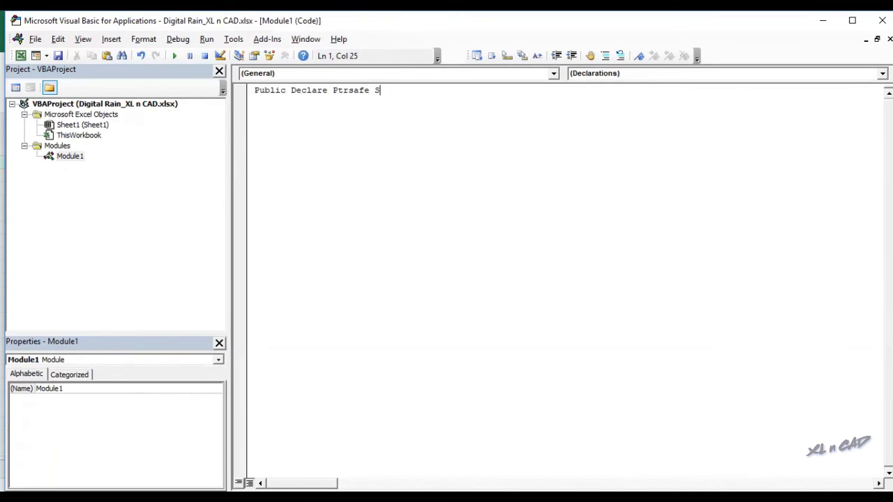
text(ub Sleep Lib)
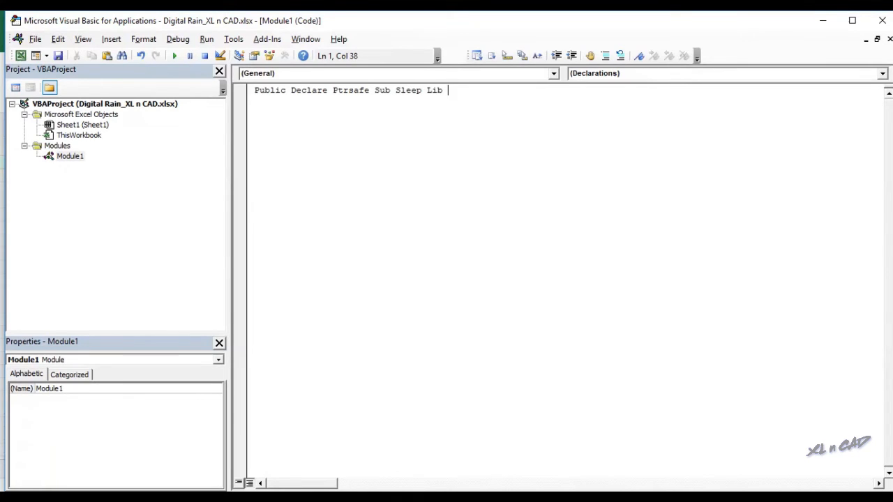
text("kernel)
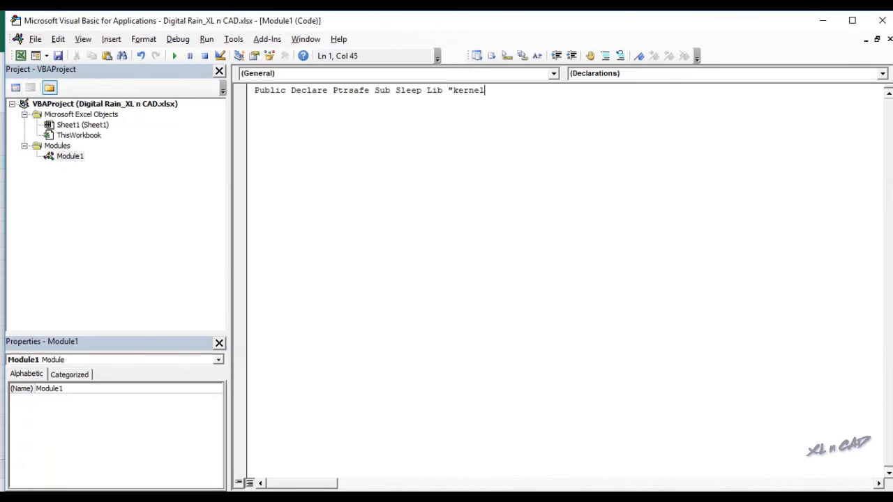
text(32")
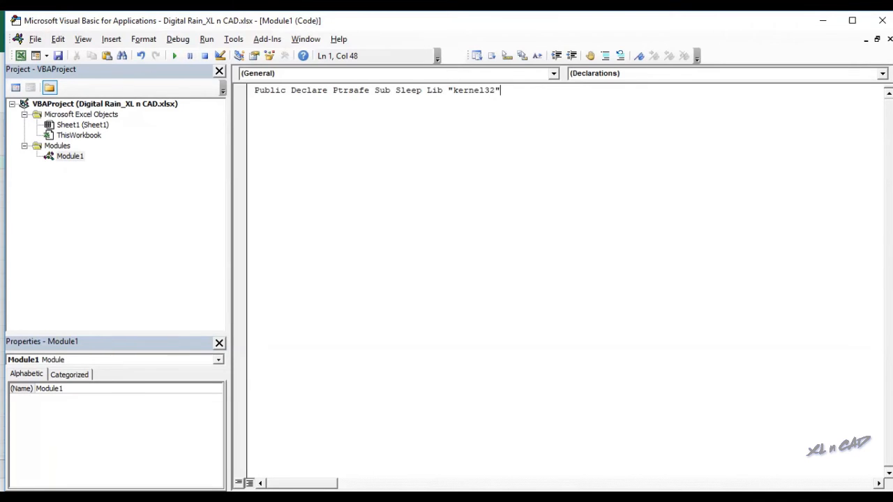
text((By)
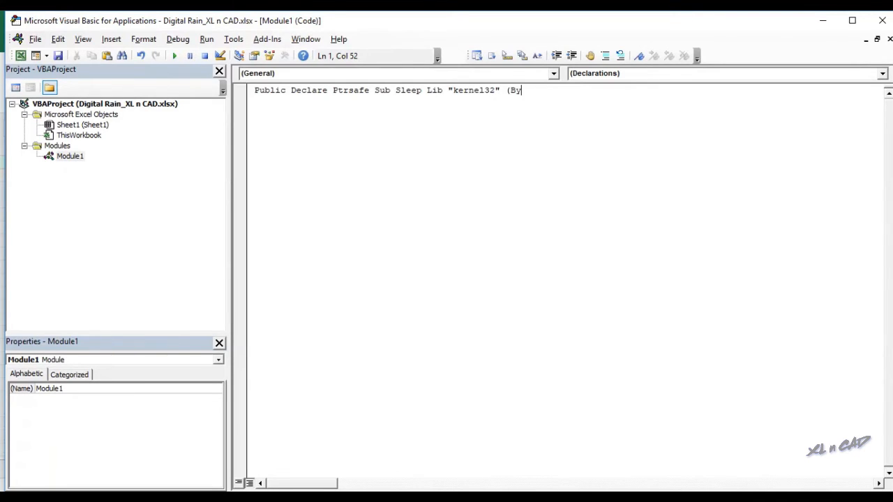
text(val dw)
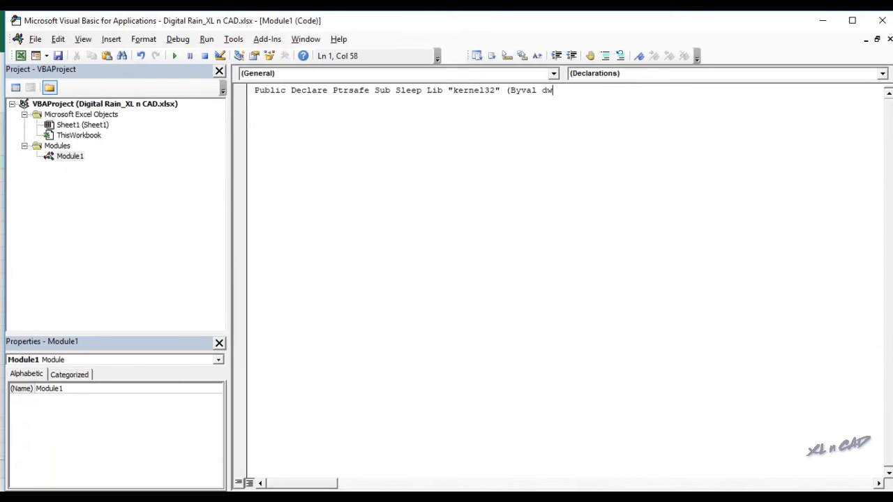
text(Millise)
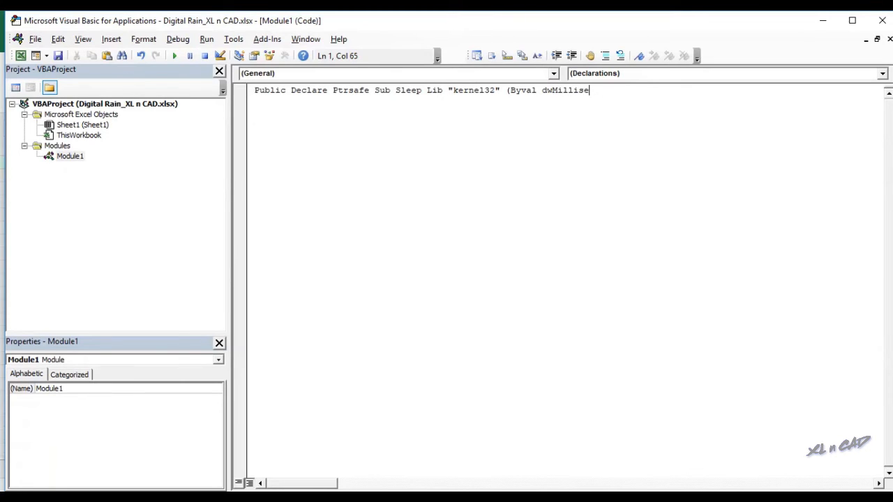
text(conds As)
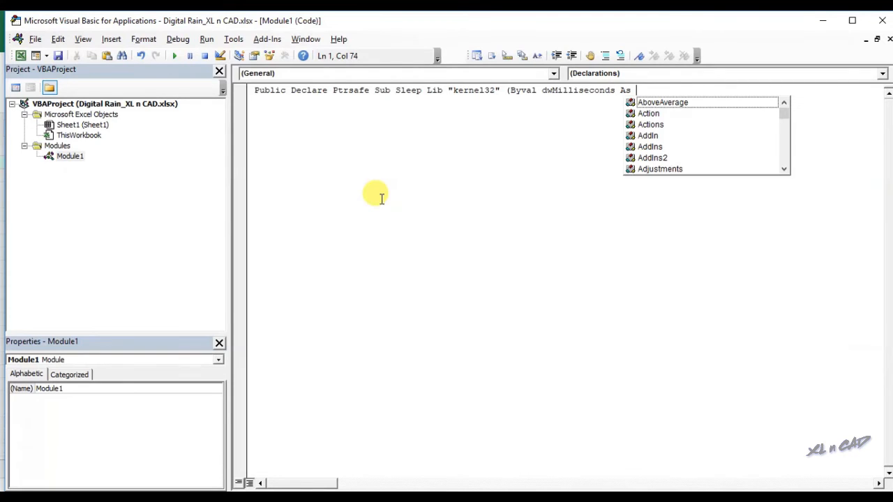
text(LongPtr)
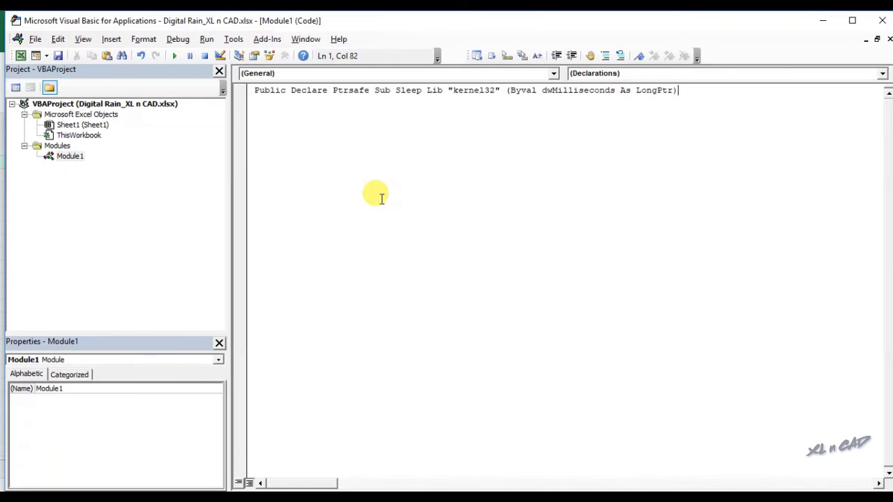
Step: Write the DigitalRain sub: select A1, loop from 1, set ActiveCell.Value, Next i
text(Sub)
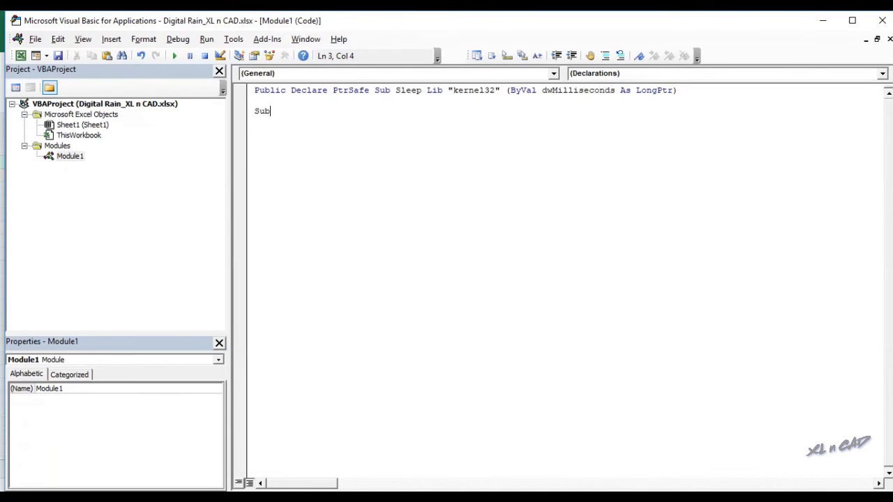
text(Dig)
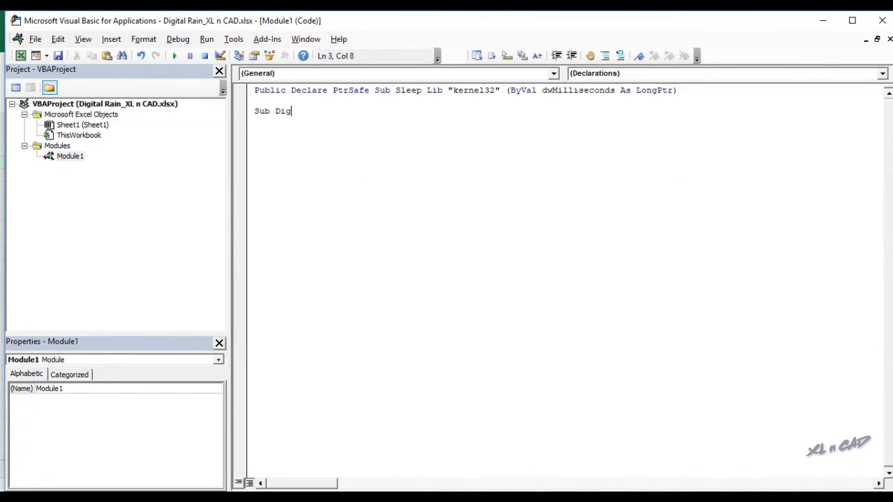
text(italRain()
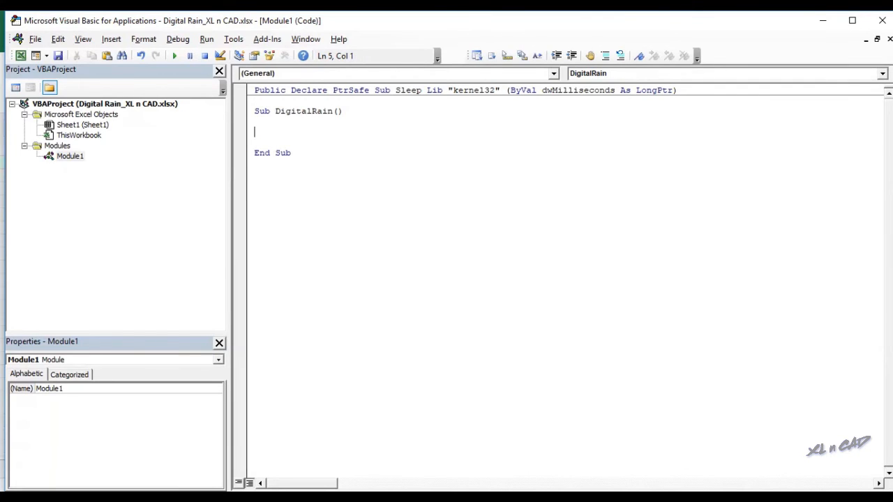
text(Range ()
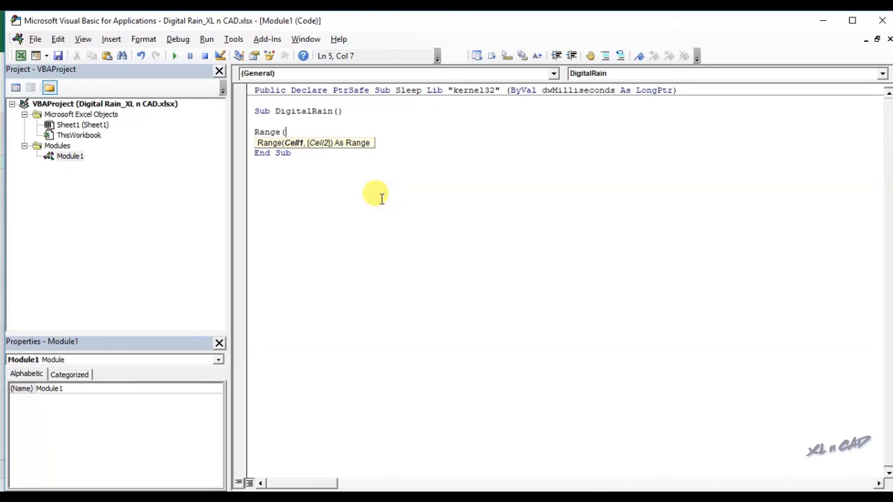
text("A1").s)
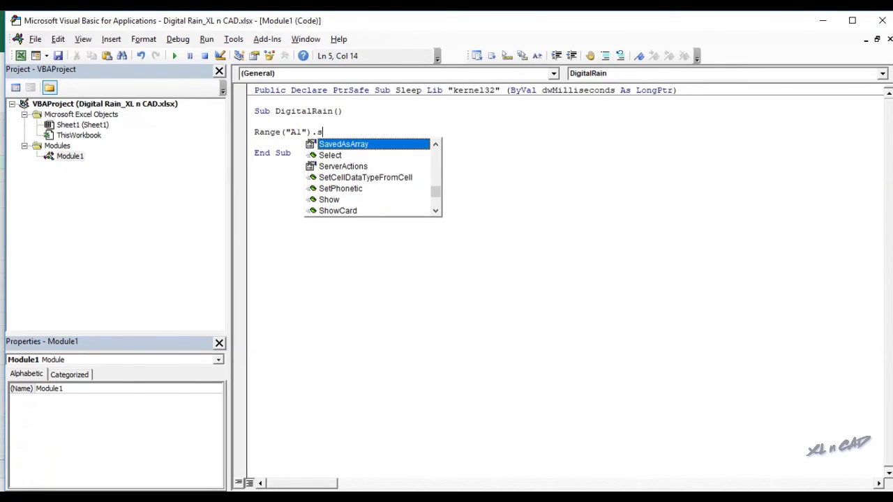
text(elect)
click(566, 142)
text(For i)
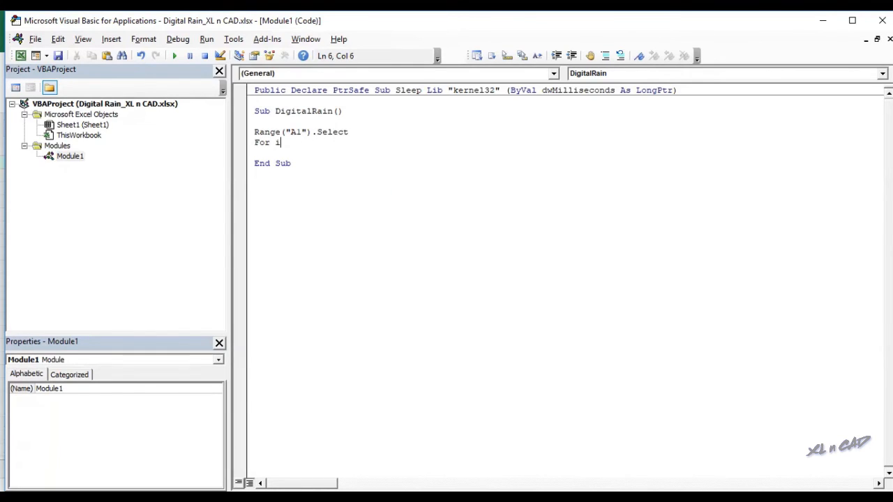
text(=1 to 100)
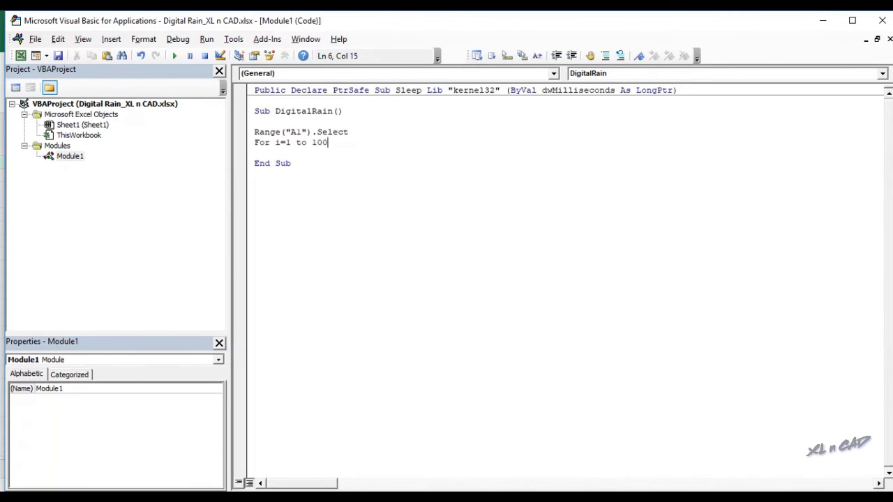
key(enter)
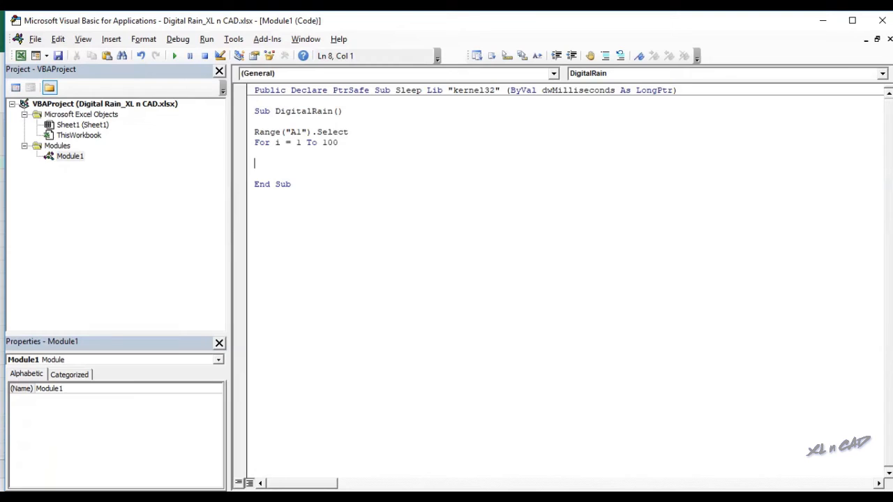
text(a)
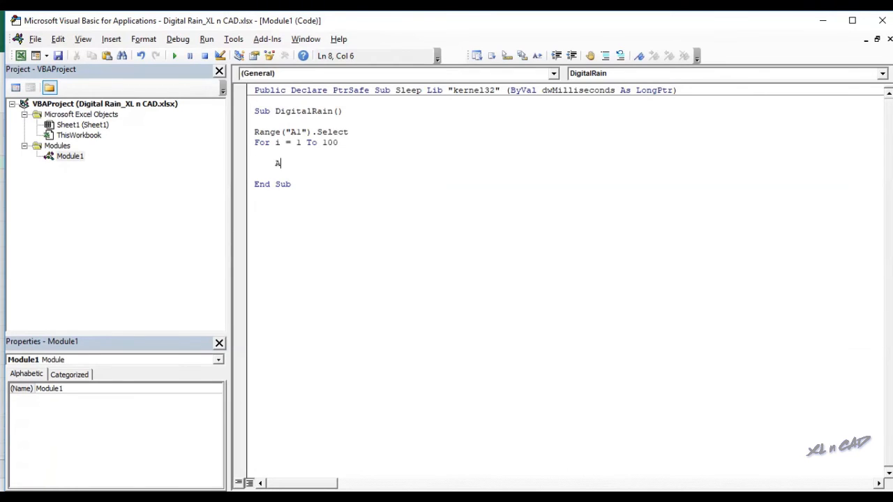
text(ctivecell.)
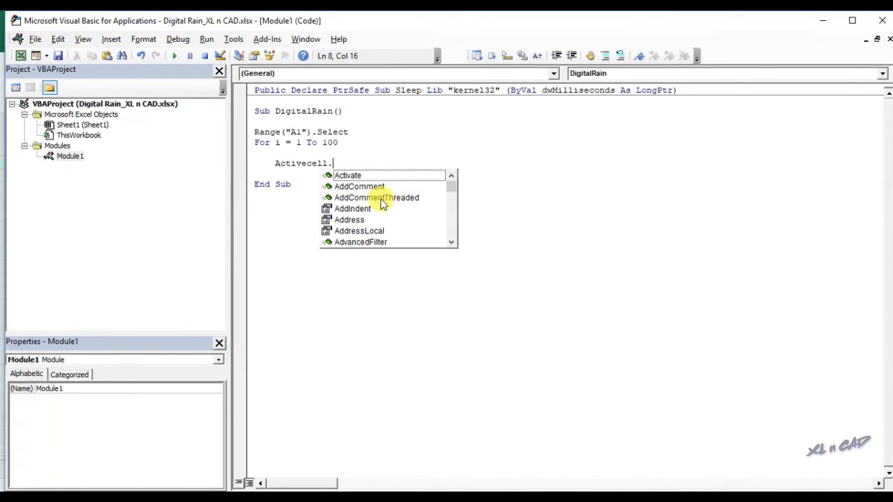
text(Value=)
click(568, 173)
text(Sleep 100)
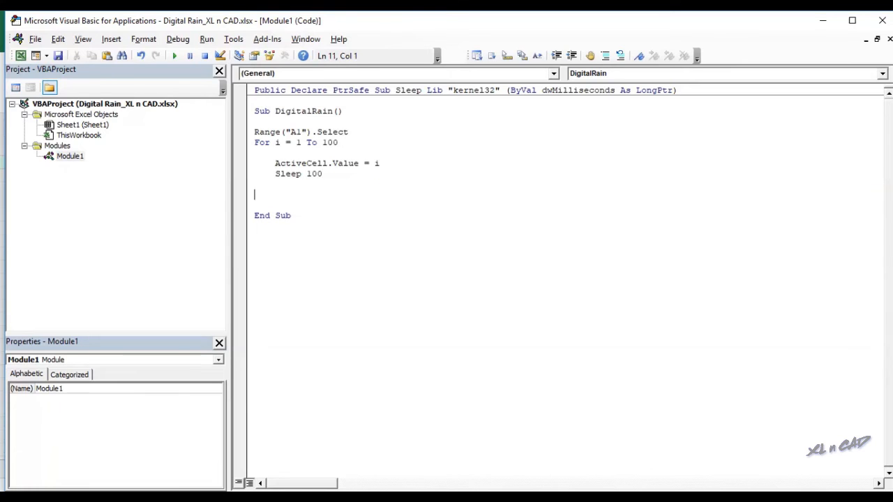
text(Next i)
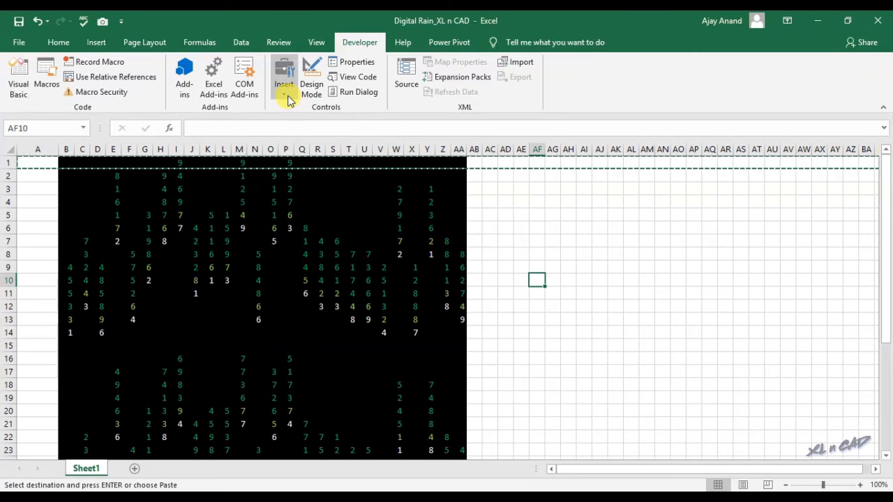
Step: Insert a Form Control button assigned to the DigitalRain macro
click(284, 73)
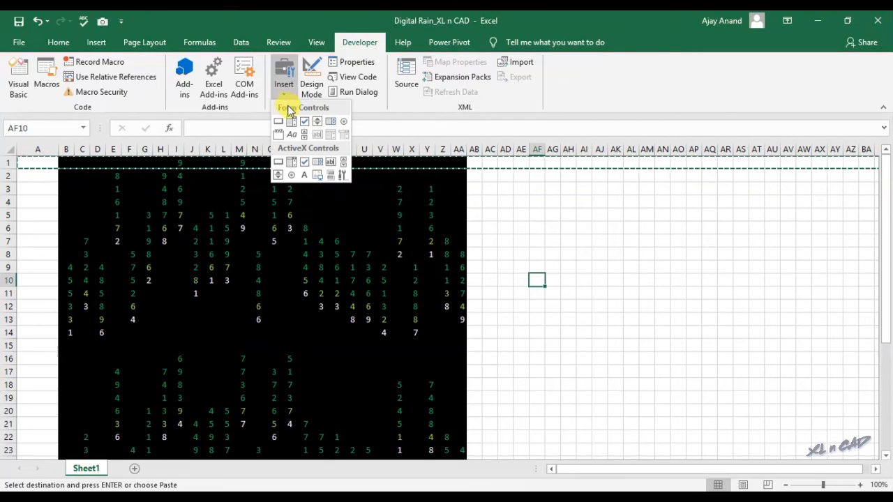
mouse_move(279, 122)
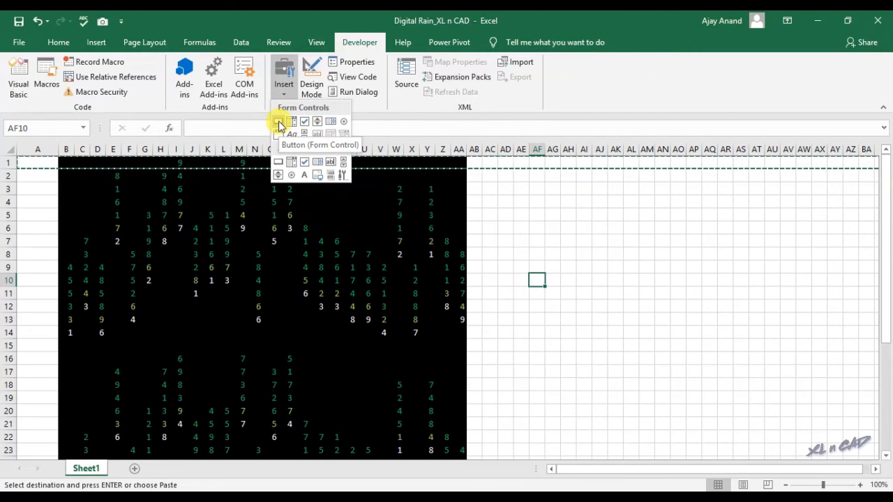
click(278, 121)
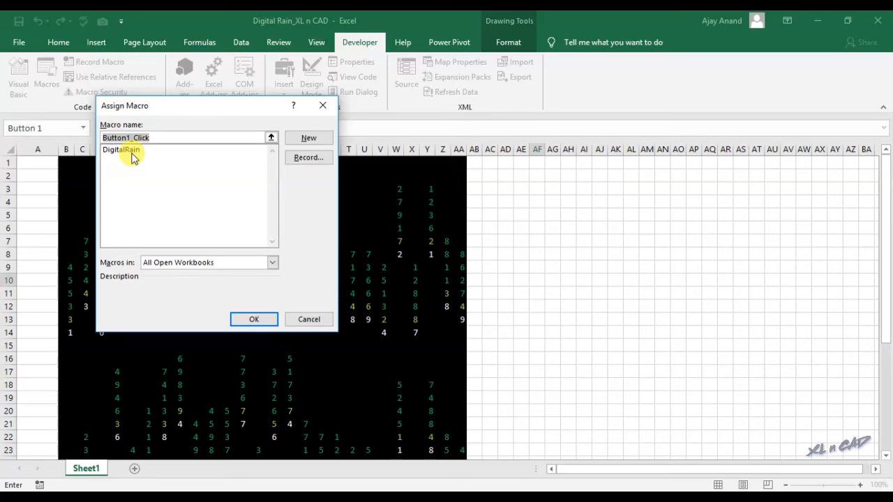
click(121, 149)
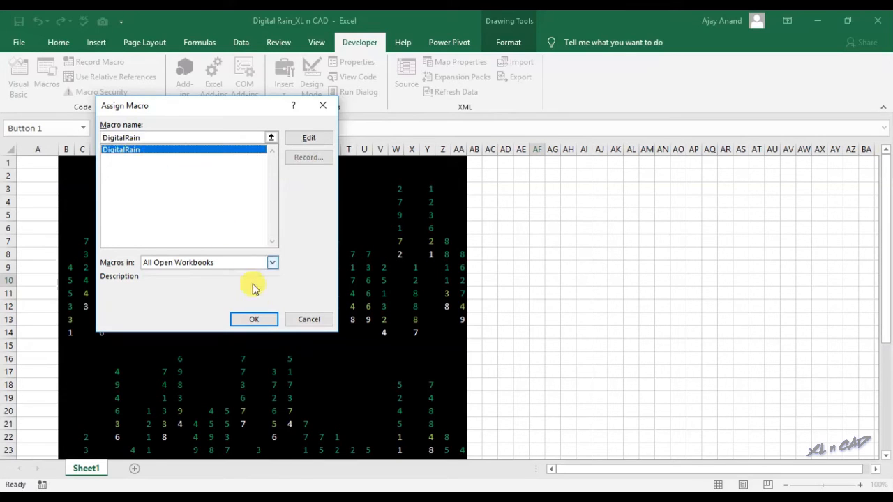
click(253, 319)
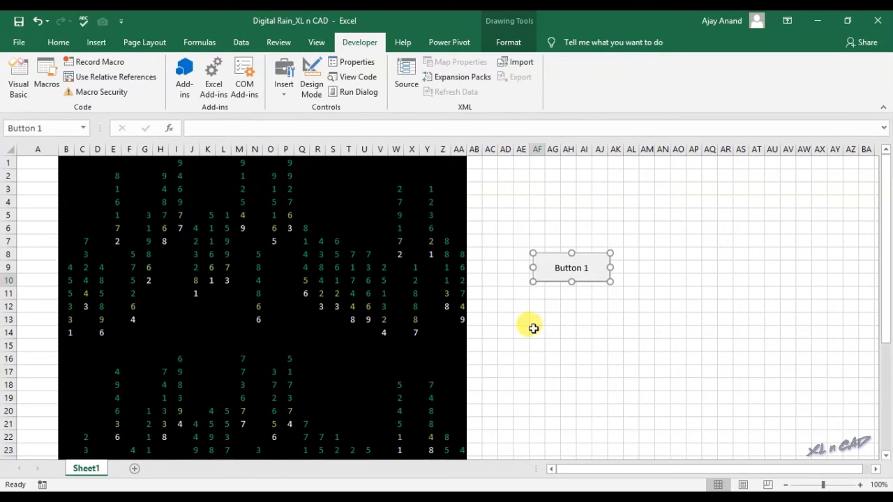
mouse_move(589, 269)
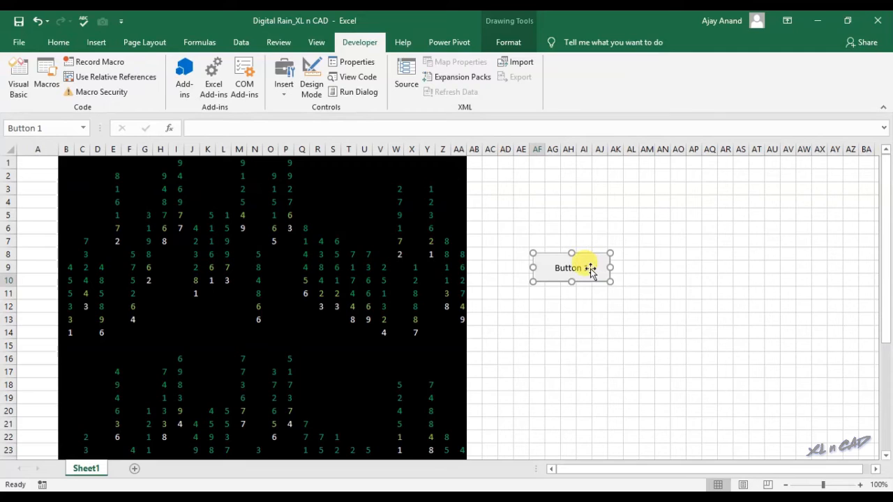
Step: Relabel the button 'Start Digital Rain'
right_click(571, 267)
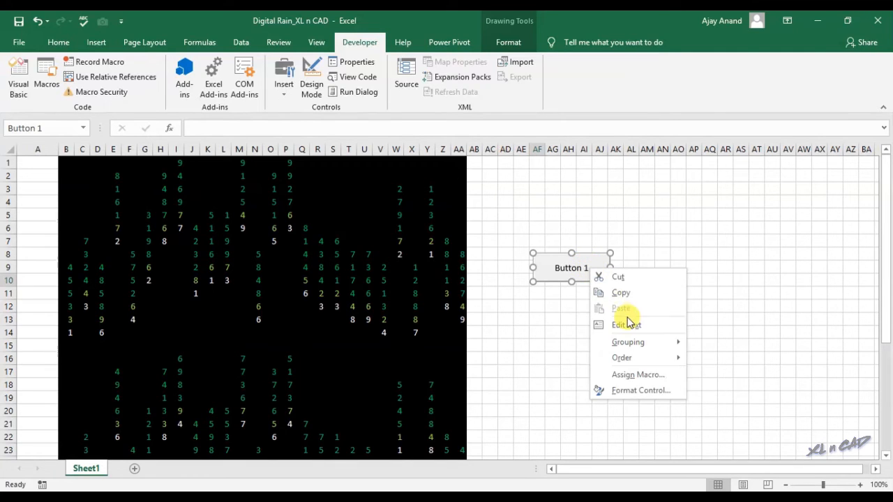
click(626, 324)
text(Start)
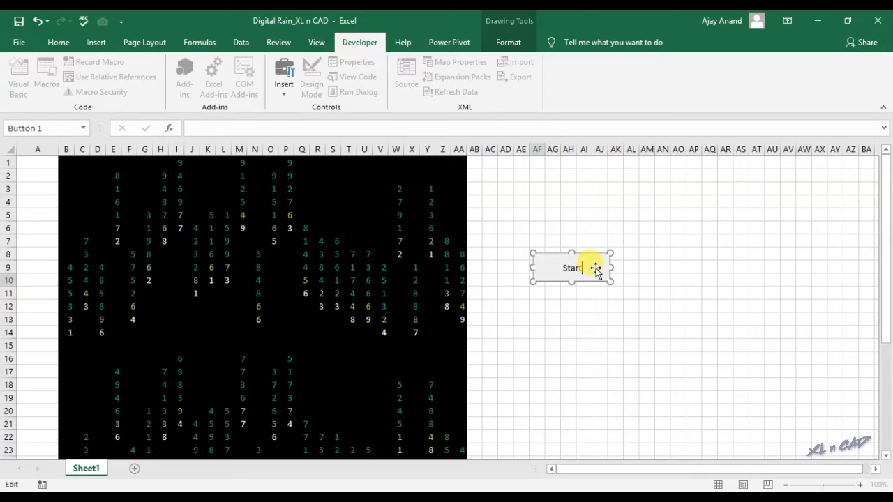
text(Digital Rain)
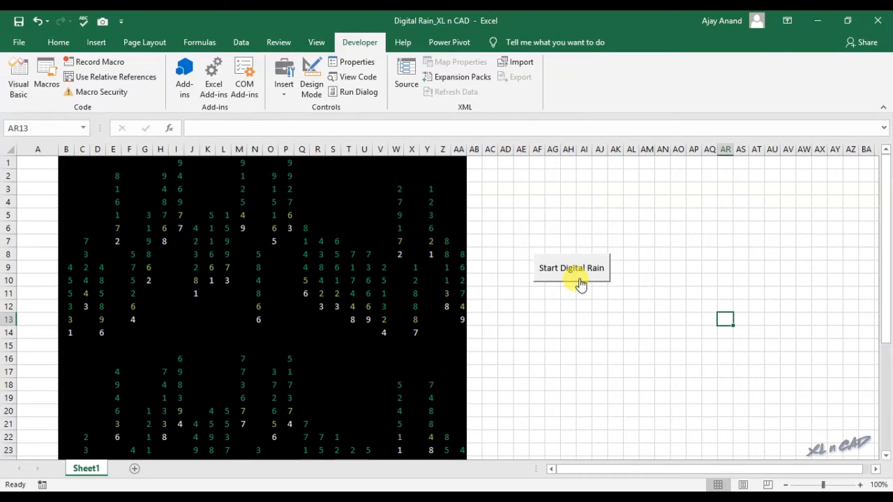
Step: Run DigitalRain from the Start Digital Rain button, then open column A's header menu to hide it
click(571, 268)
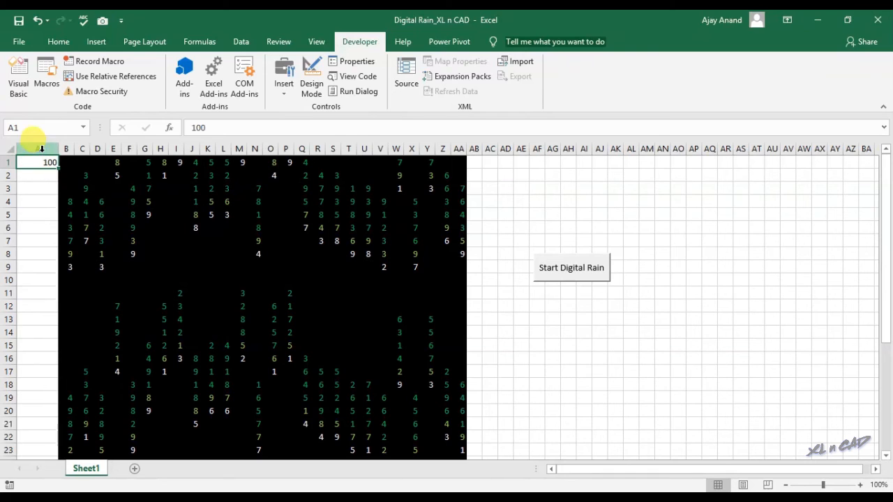
right_click(37, 148)
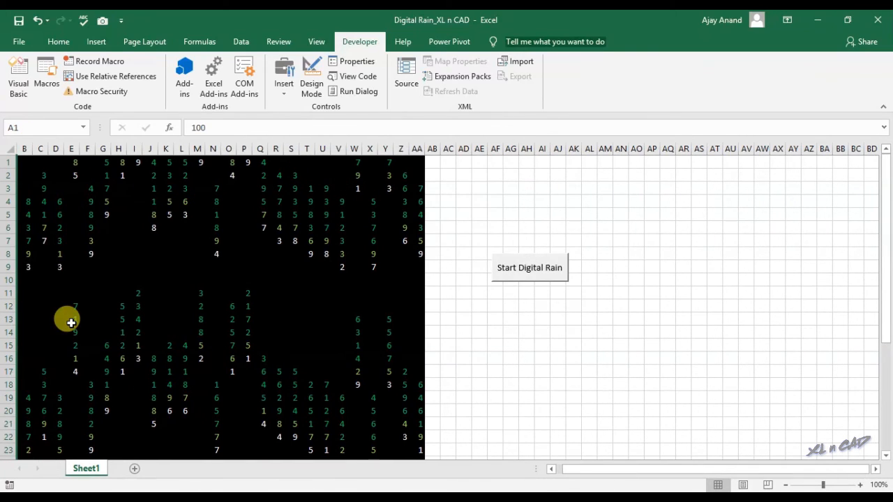
Step: Turn off the Formula Bar and Headings on the View ribbon, then open the File info page
click(316, 41)
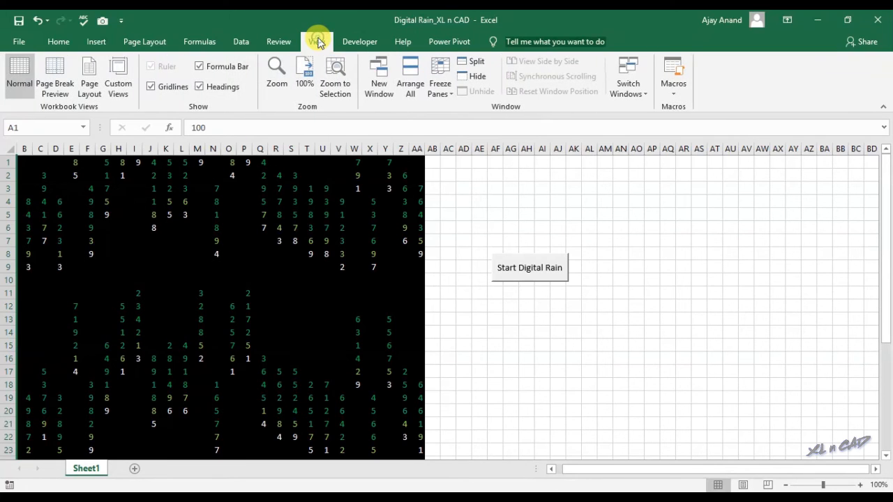
click(315, 41)
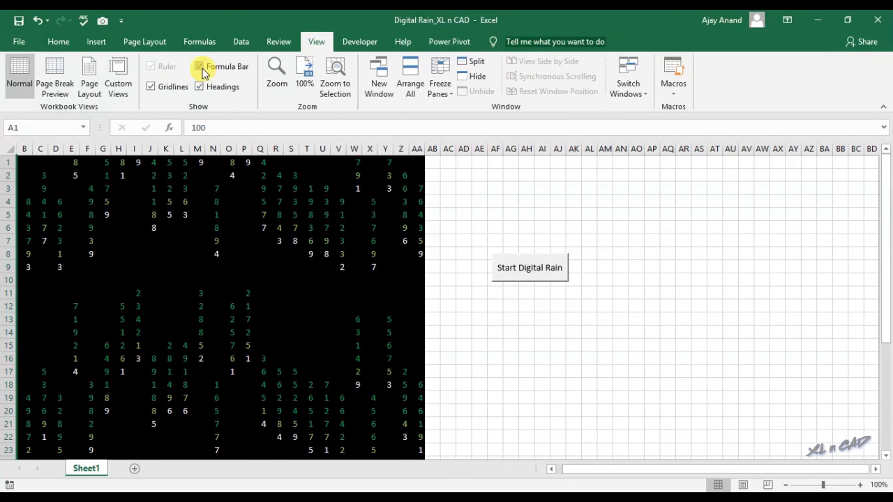
click(199, 67)
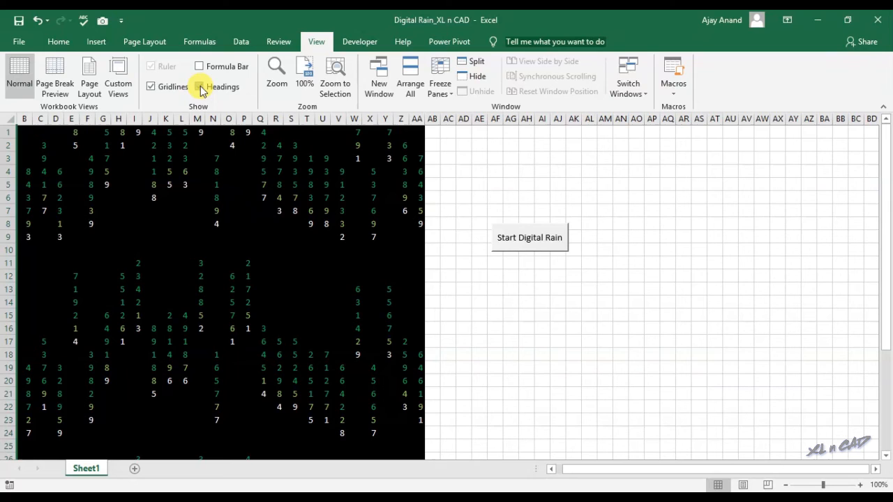
click(199, 87)
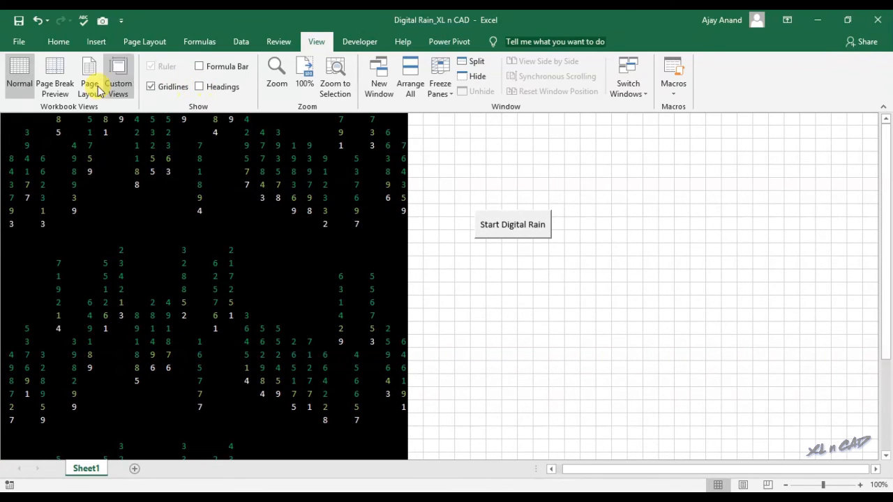
click(18, 41)
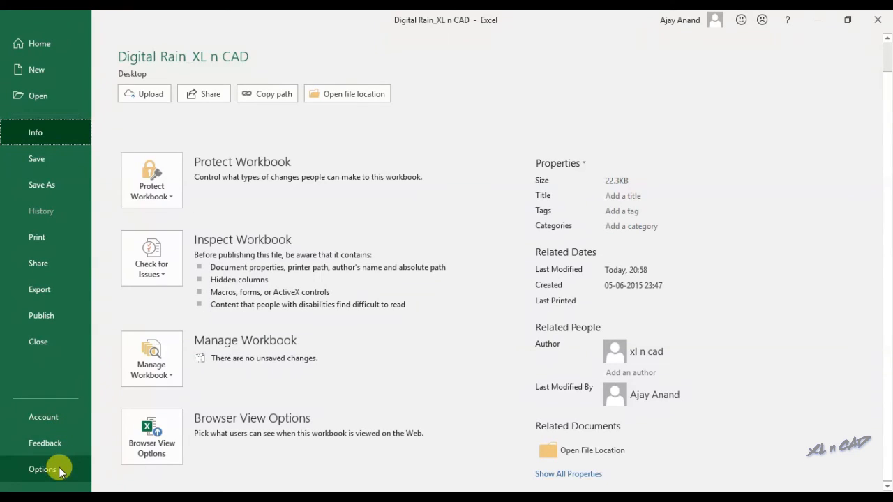
Step: In Advanced options, turn off the horizontal and vertical scroll bars and sheet tabs
click(42, 469)
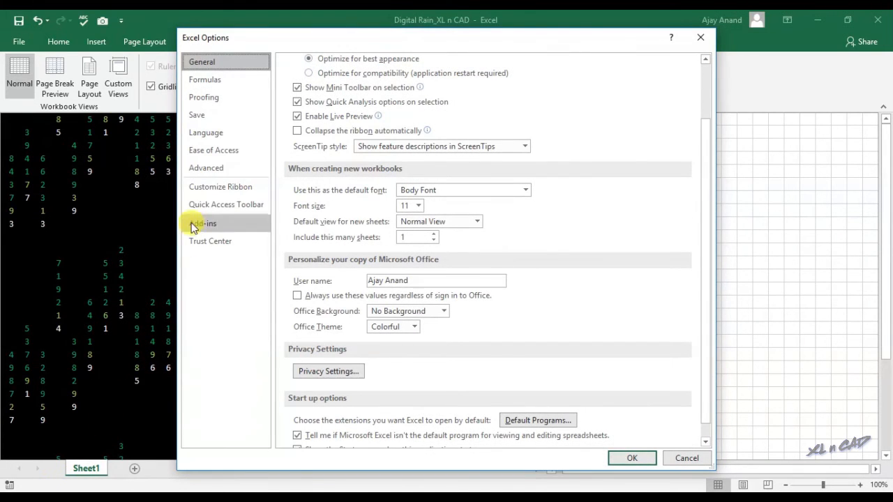
click(205, 167)
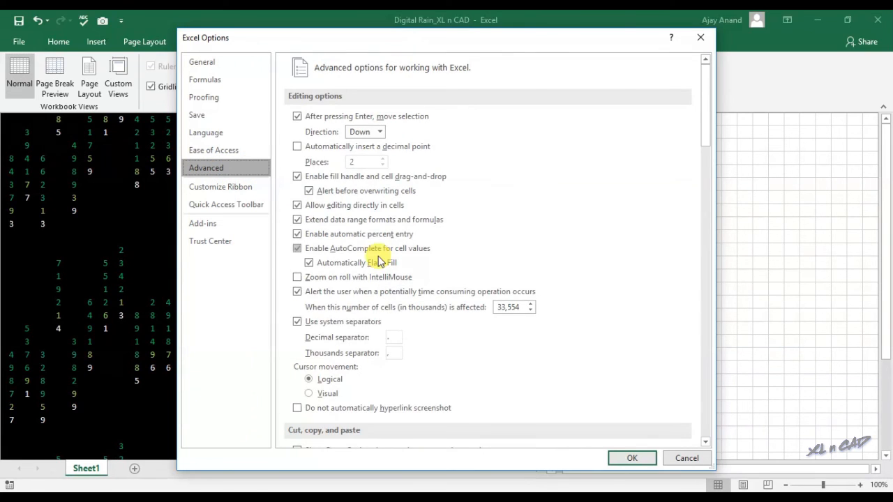
scroll(down, 3)
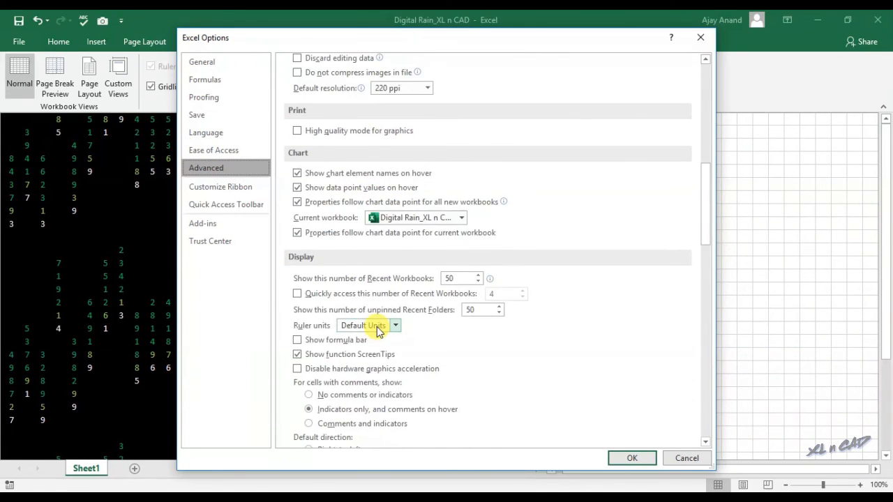
scroll(down, 3)
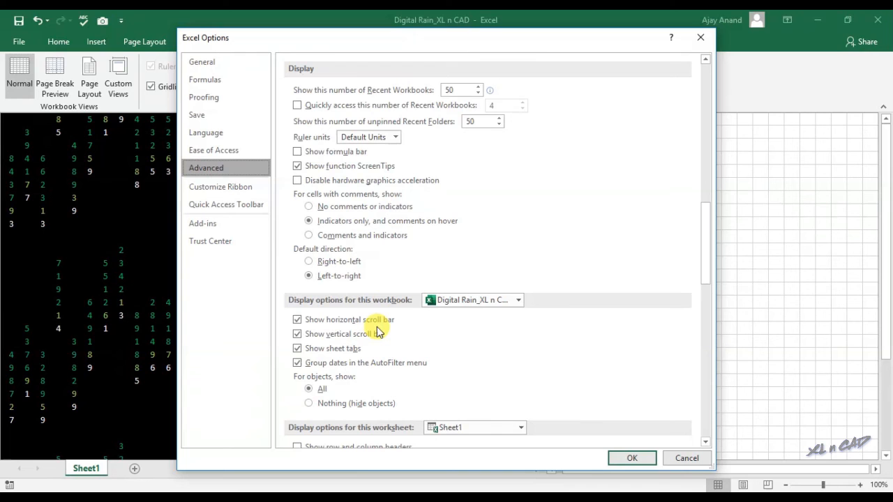
click(297, 319)
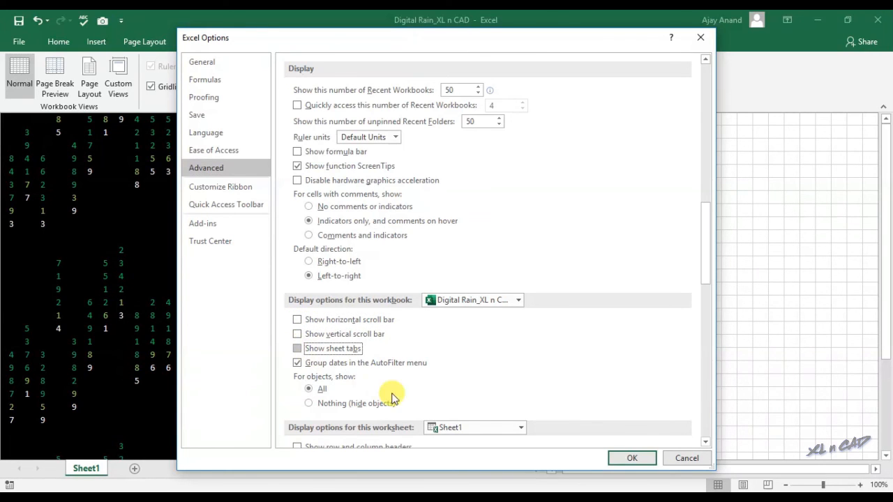
click(632, 458)
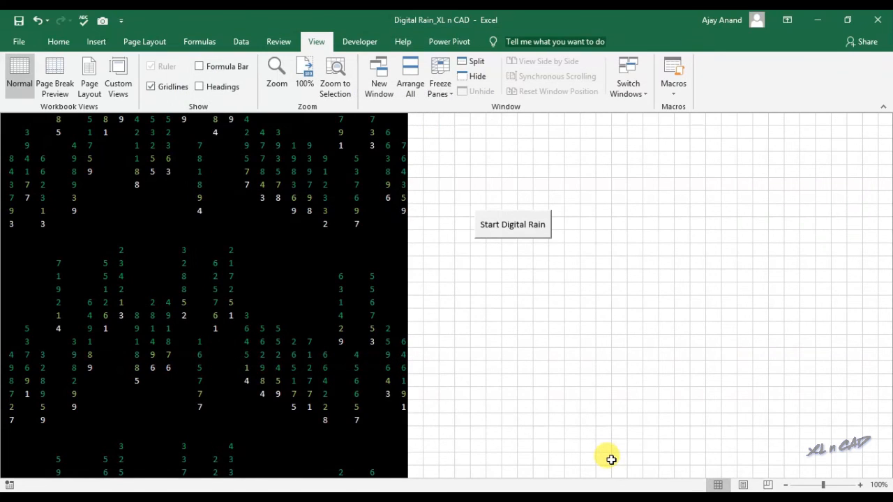
mouse_move(815, 64)
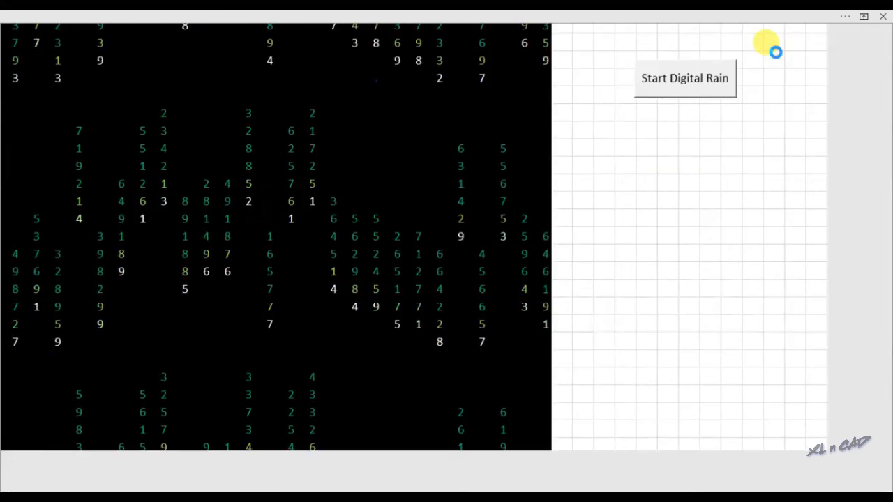
Step: Run the DigitalRain macro full screen to fill the display with green digit rain
click(684, 78)
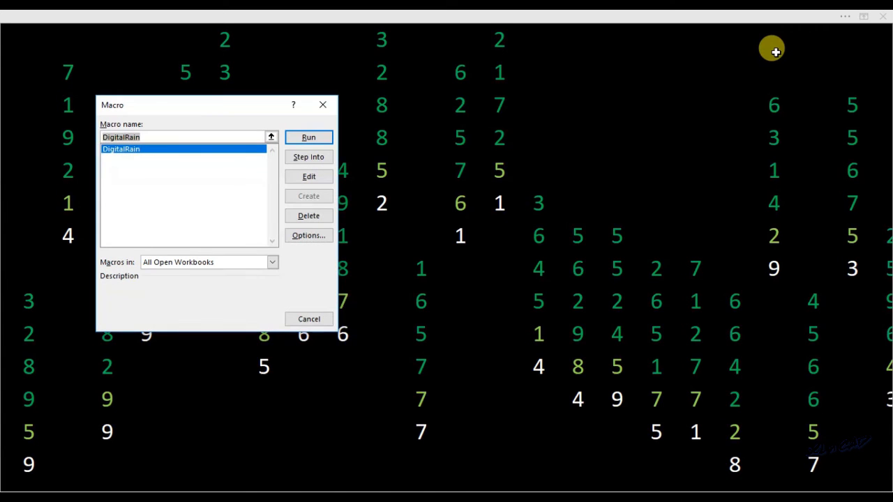
click(308, 136)
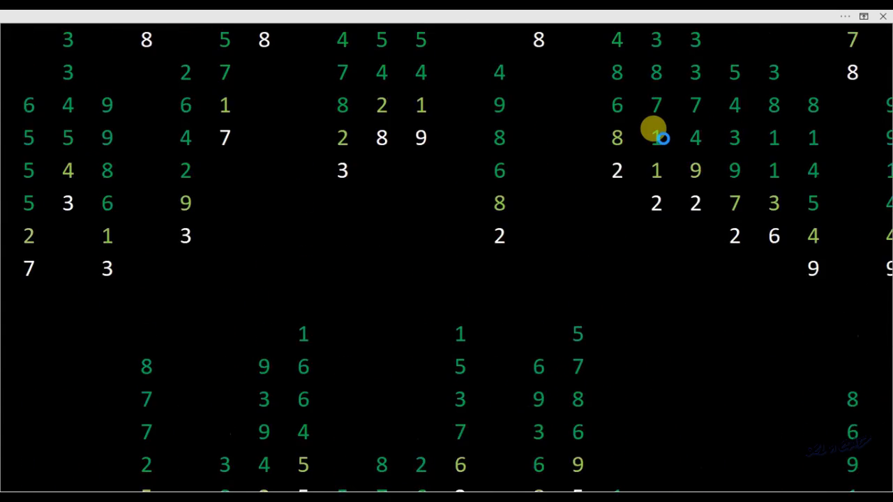